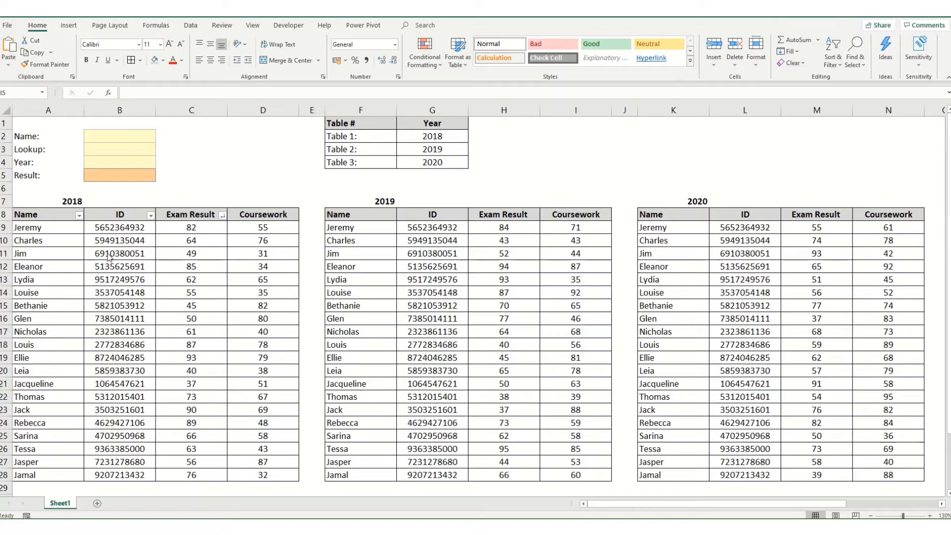
pyautogui.moveTo(585, 205)
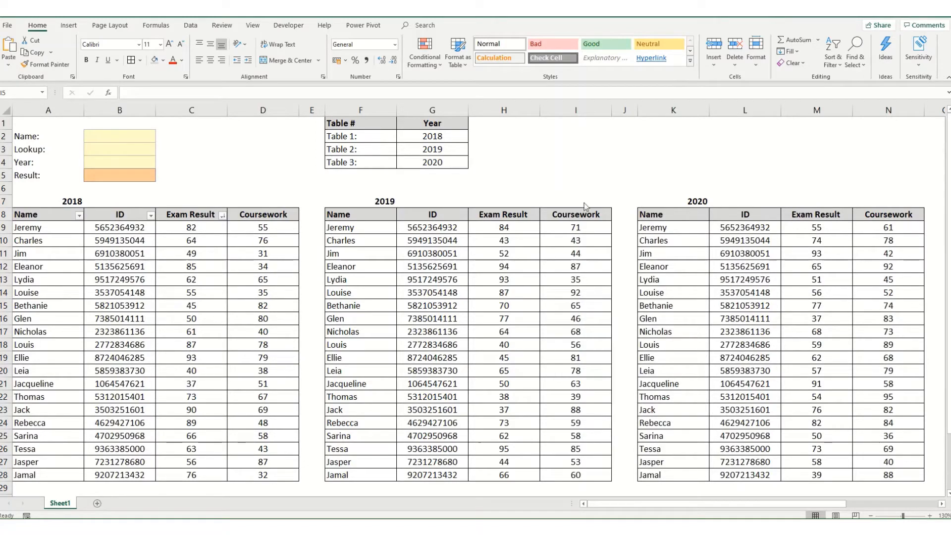
pyautogui.moveTo(60, 251)
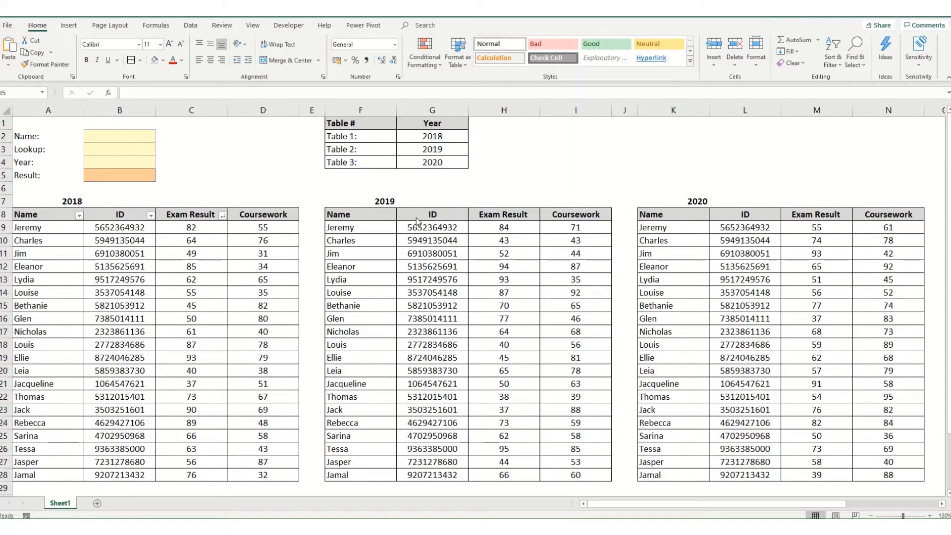
pyautogui.moveTo(757, 254)
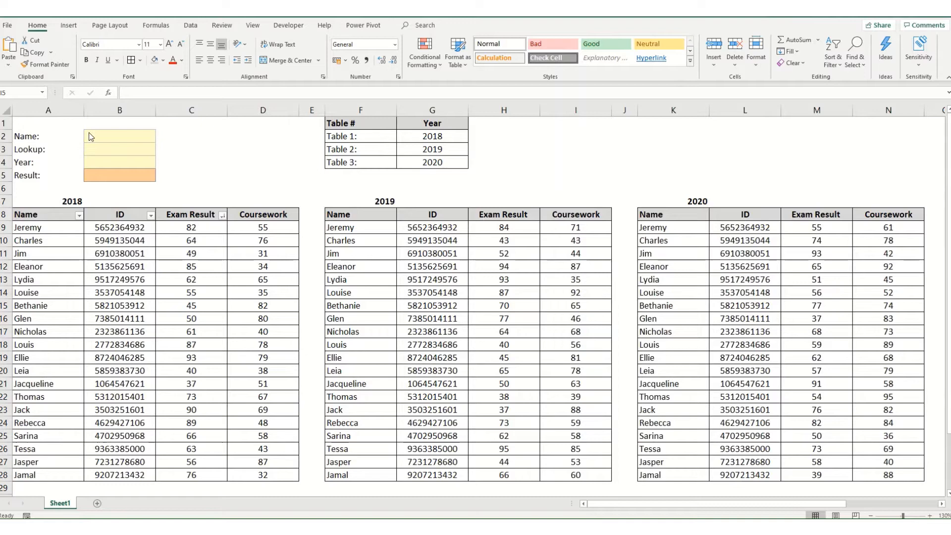
pyautogui.moveTo(127, 152)
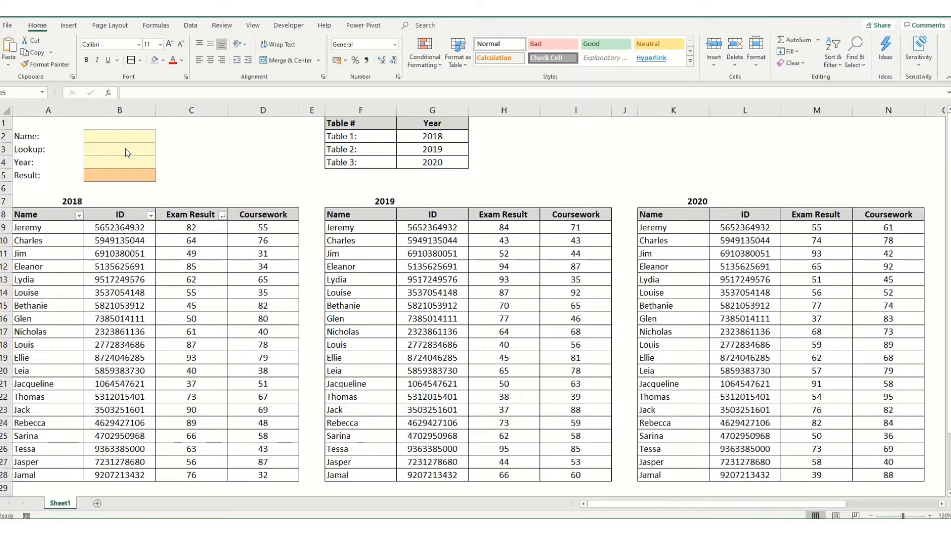
pyautogui.moveTo(113, 165)
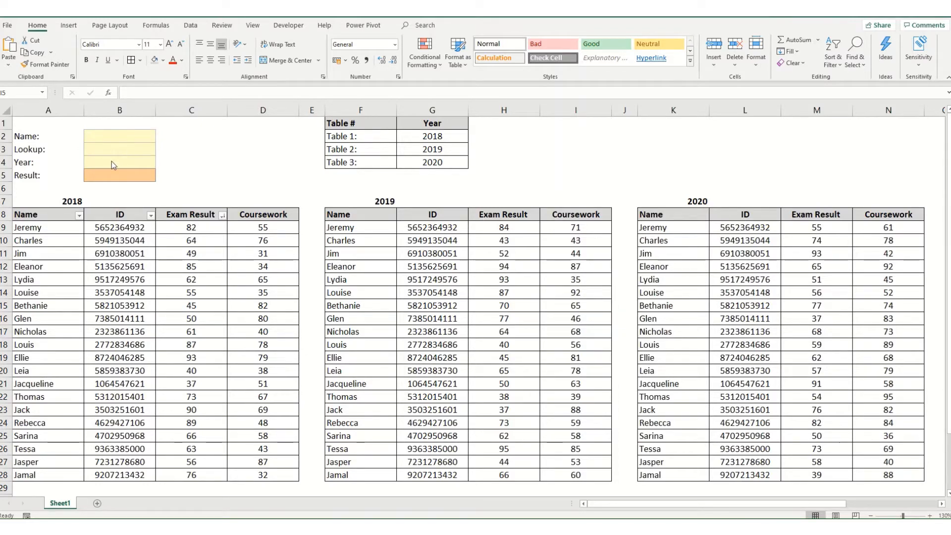
pyautogui.moveTo(110, 181)
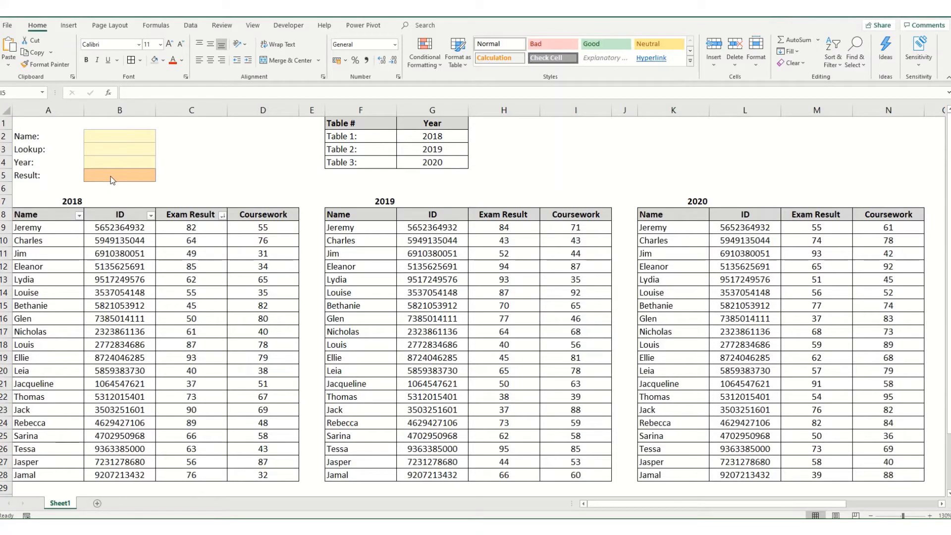
pyautogui.moveTo(117, 172)
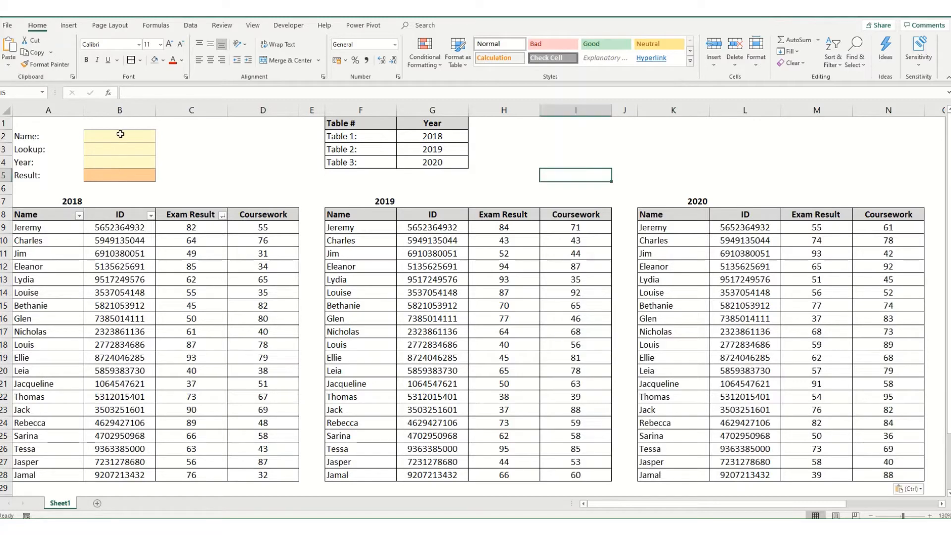
# - Add list data validation to Name cell B2 using source $A$9:$A$28
pyautogui.click(119, 136)
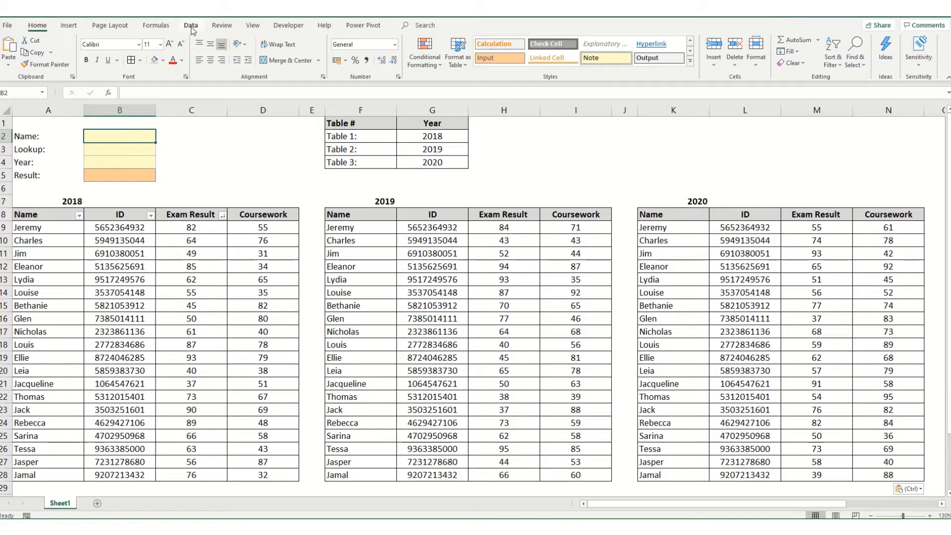
pyautogui.click(190, 24)
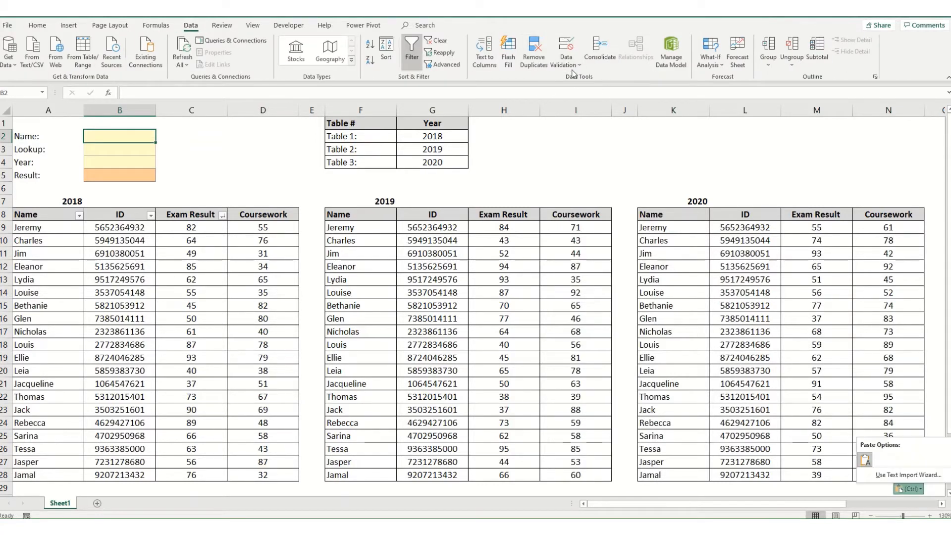
pyautogui.click(564, 48)
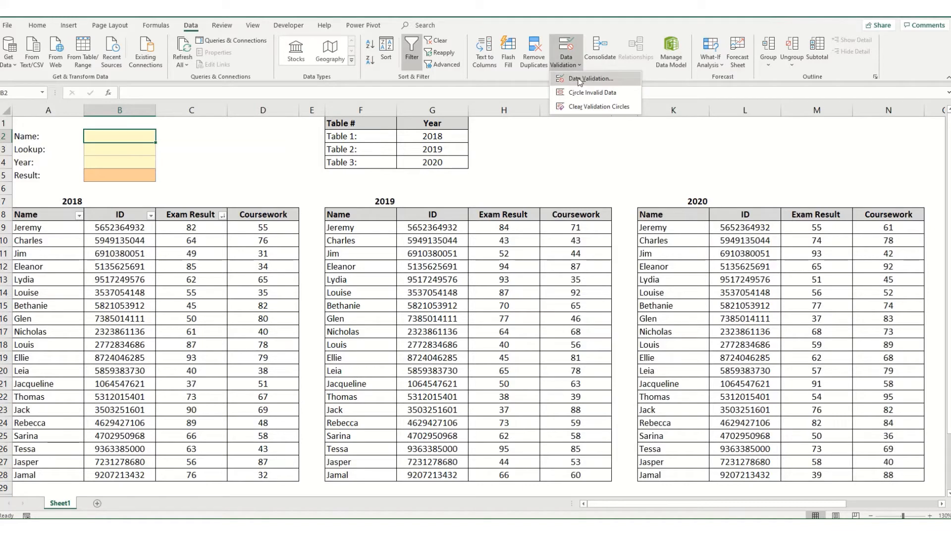
pyautogui.click(593, 78)
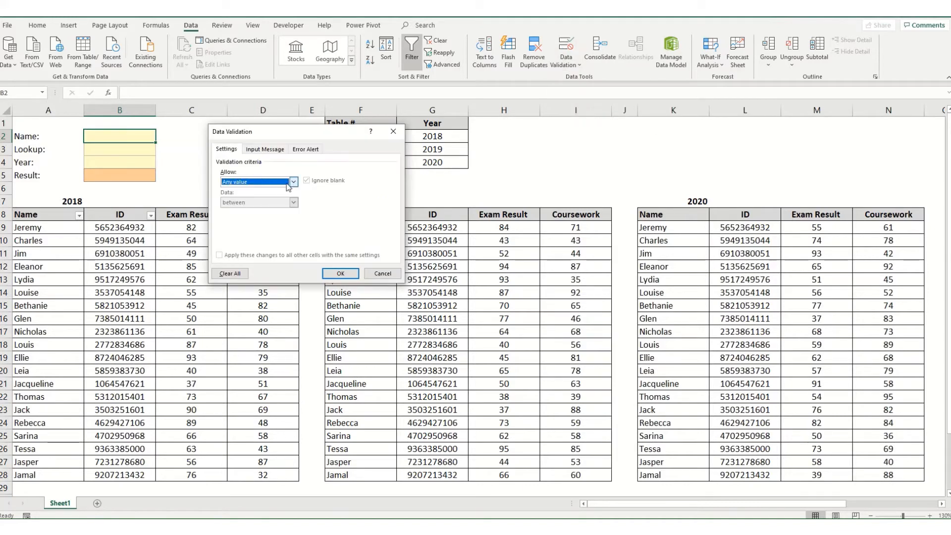
pyautogui.click(293, 182)
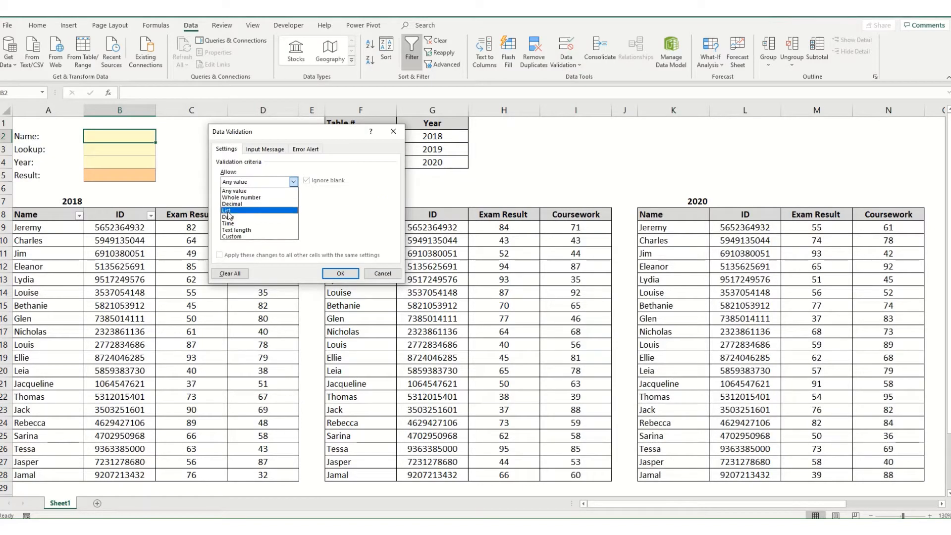
pyautogui.click(236, 210)
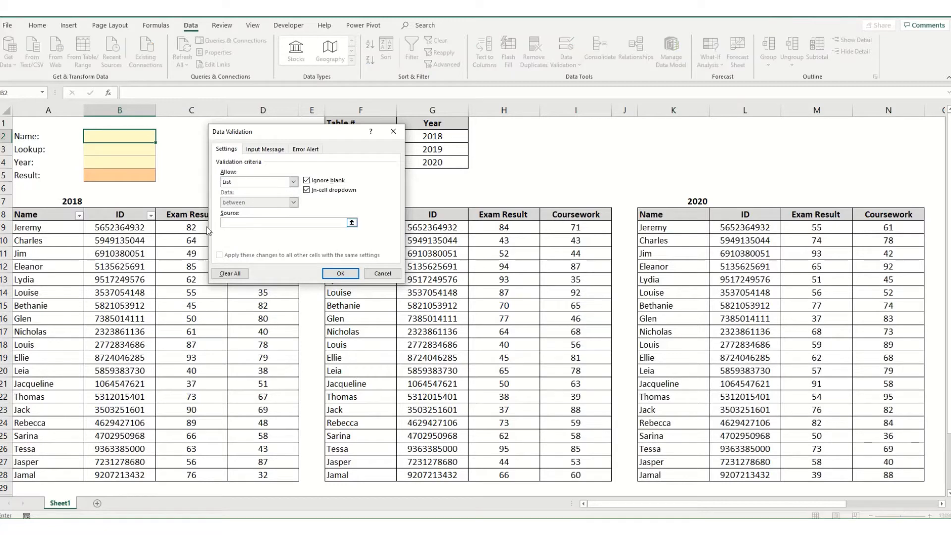
pyautogui.click(47, 227)
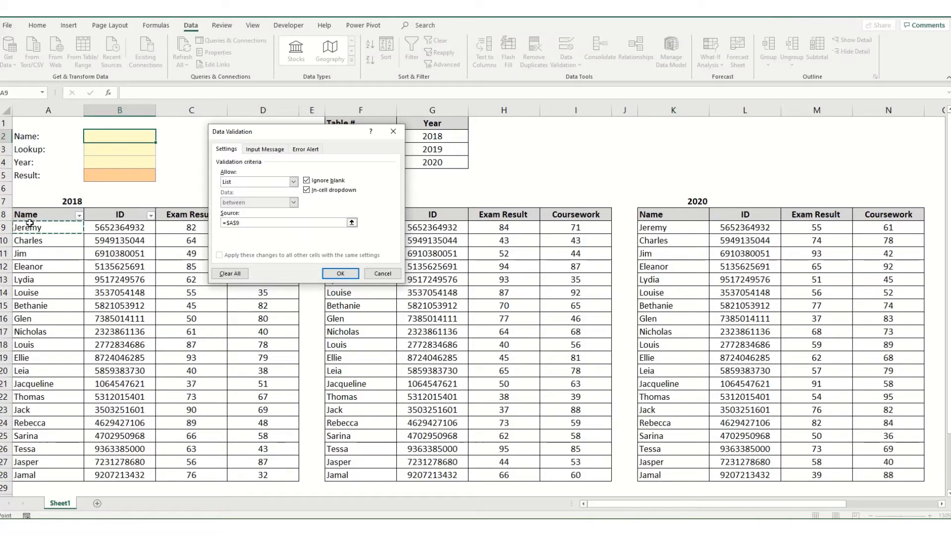
pyautogui.click(340, 273)
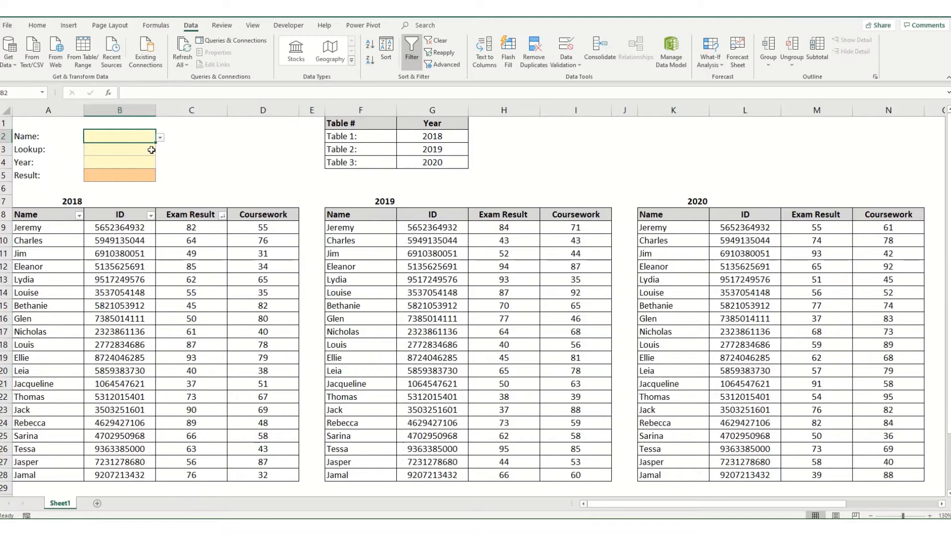
# - Choose Lydia from the Name dropdown, then select the Lookup cell
pyautogui.click(159, 137)
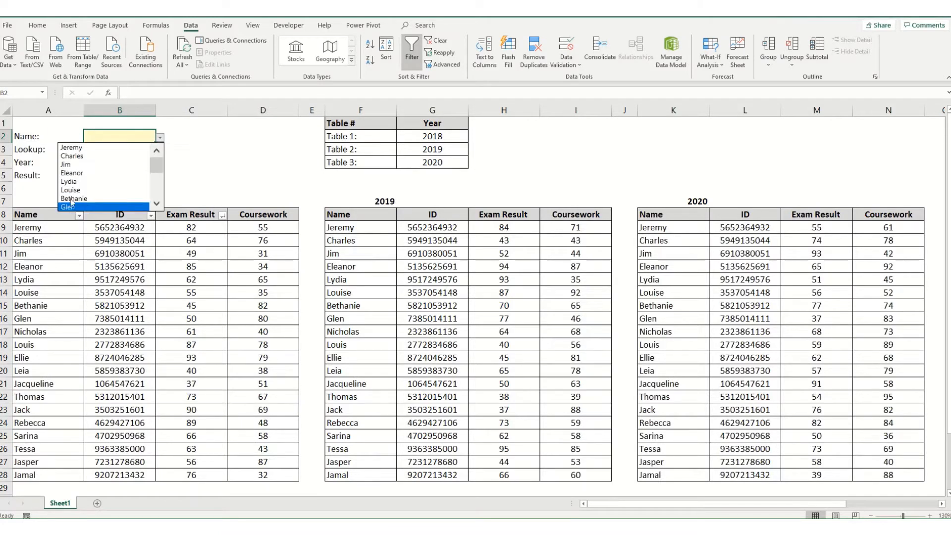
pyautogui.click(69, 182)
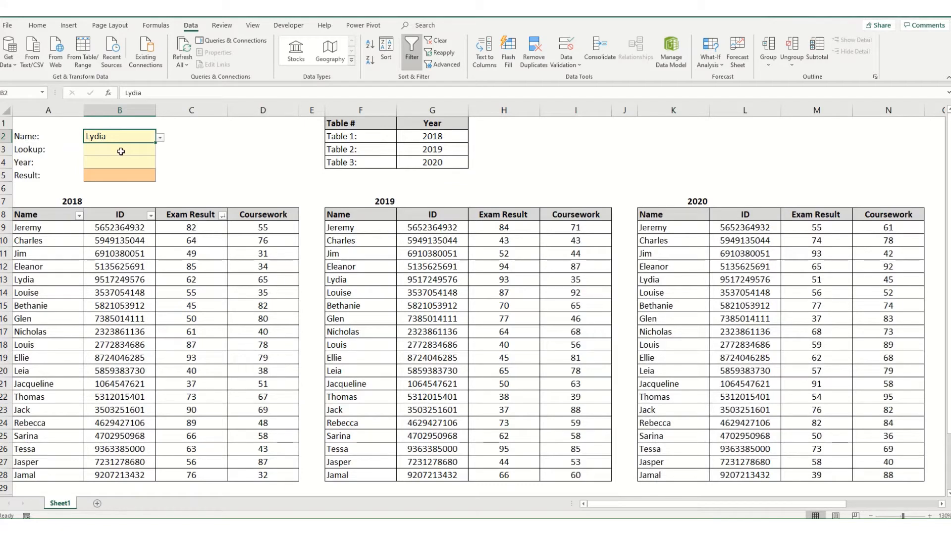
pyautogui.click(120, 149)
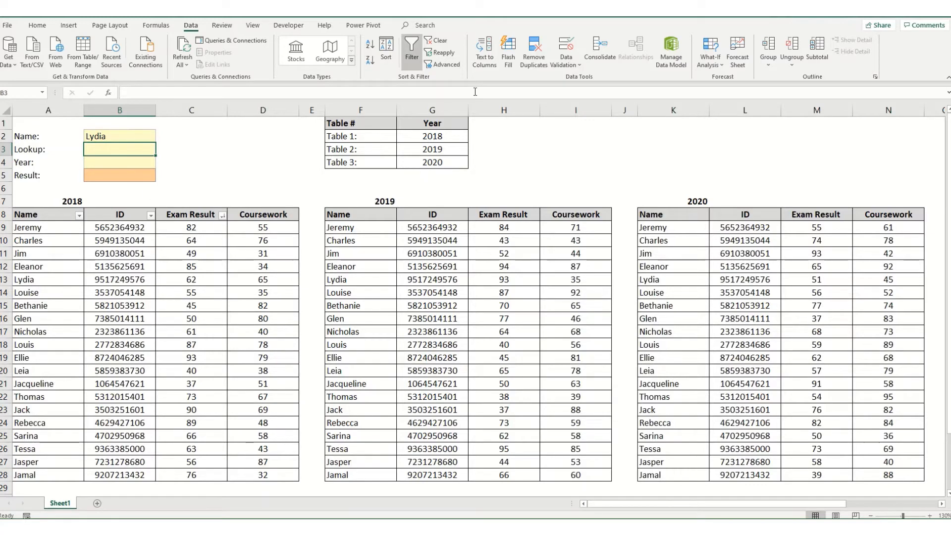
# - Restrict Lookup cell B3 to a list of the headers in $C$8:$D$8
pyautogui.click(565, 51)
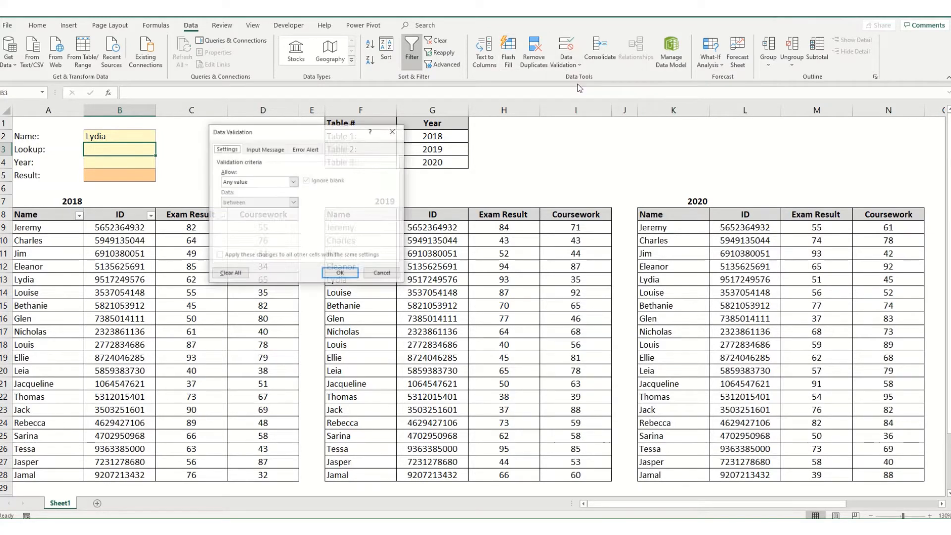
pyautogui.click(258, 182)
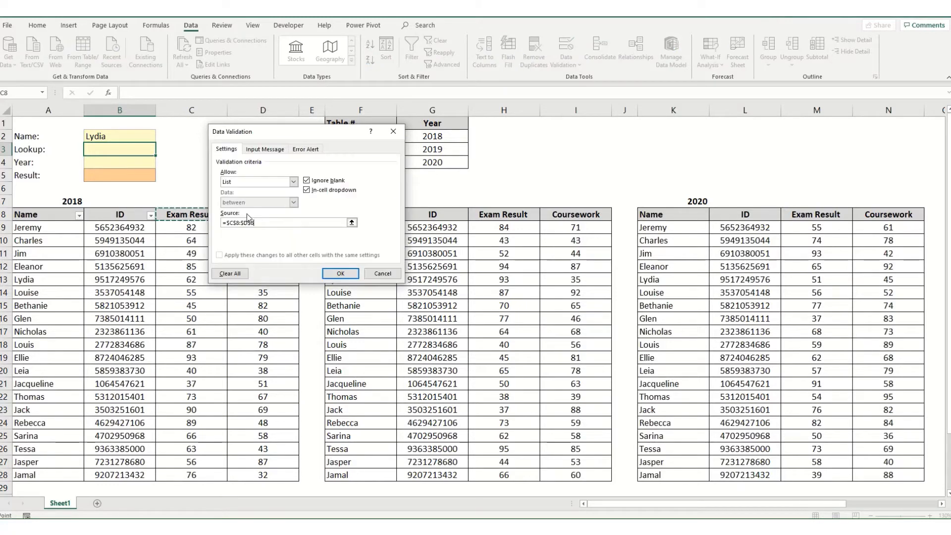
pyautogui.click(340, 273)
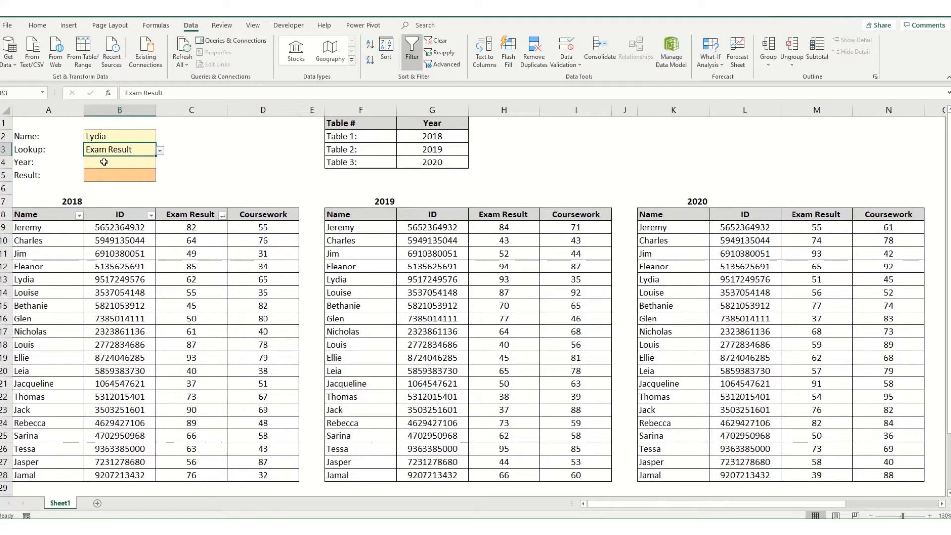
pyautogui.click(119, 162)
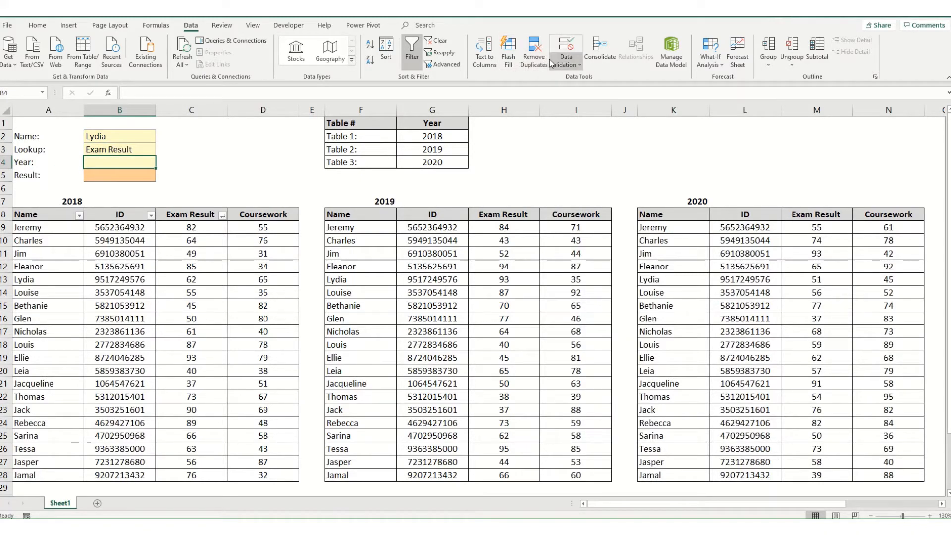
# - Give the Year cell B4 a list validation of table years and enter 2018
pyautogui.click(564, 47)
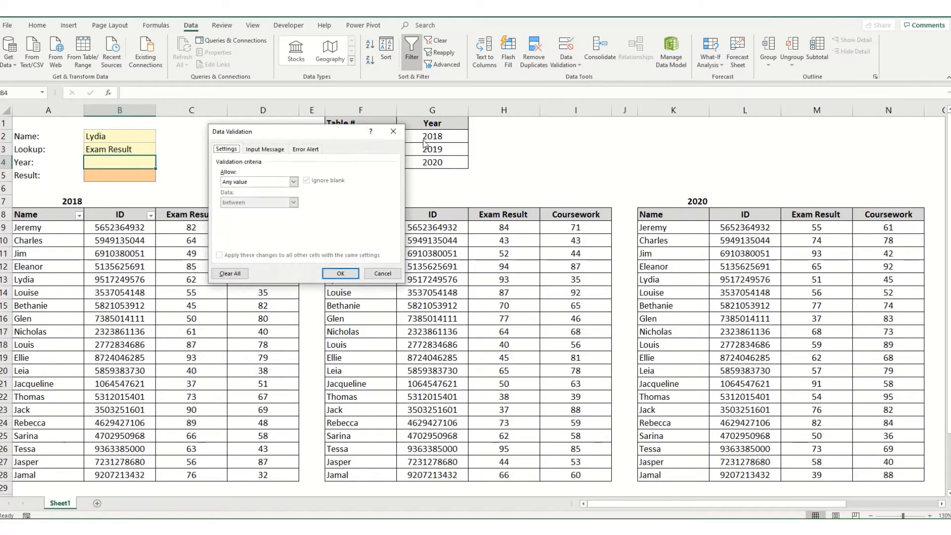
pyautogui.click(293, 182)
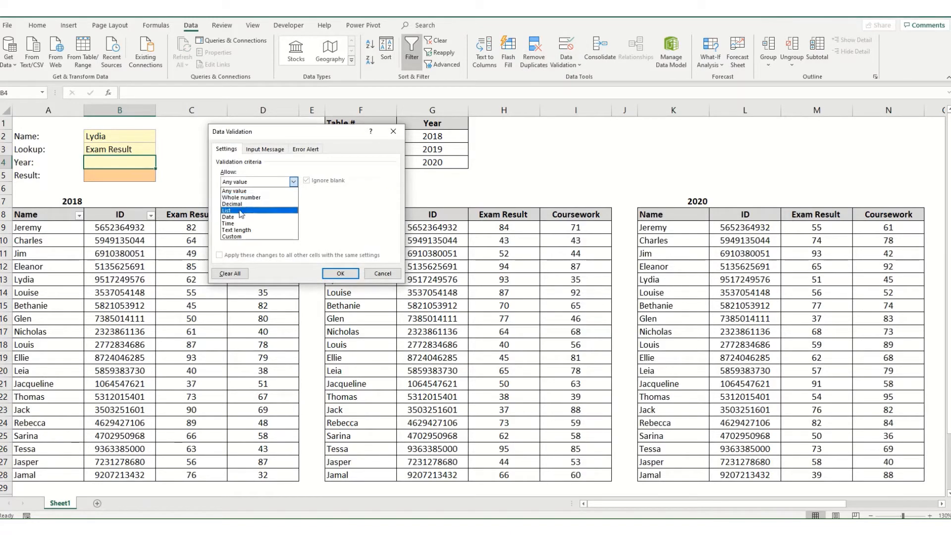
pyautogui.click(227, 211)
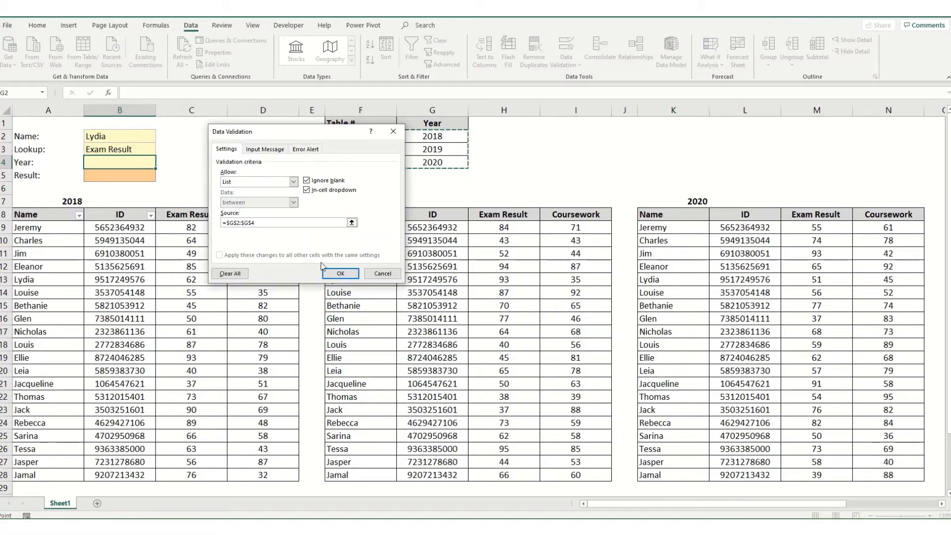
pyautogui.click(340, 274)
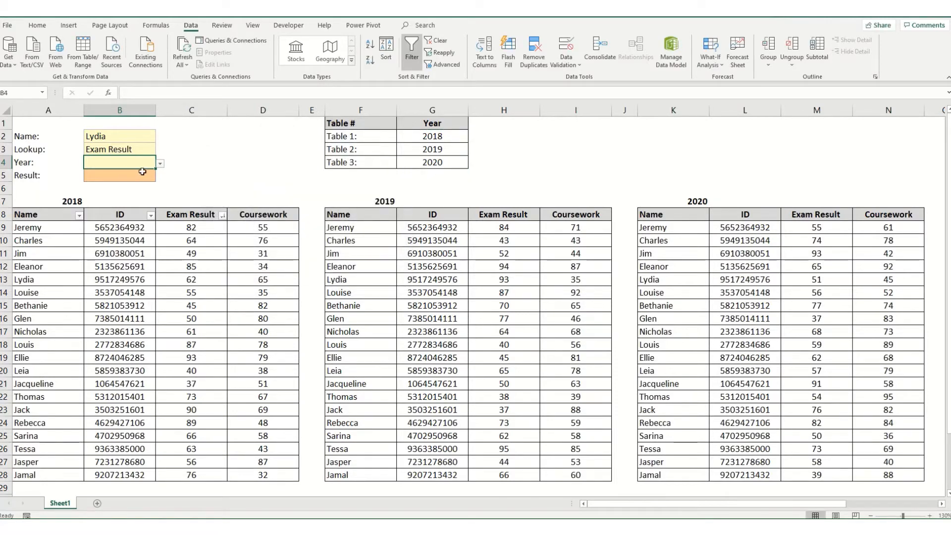
pyautogui.write('2018')
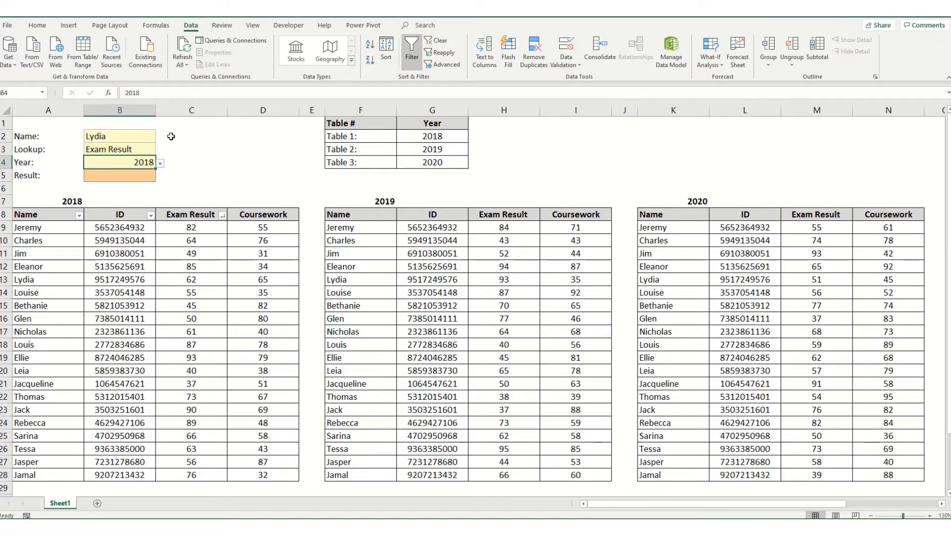
pyautogui.click(192, 136)
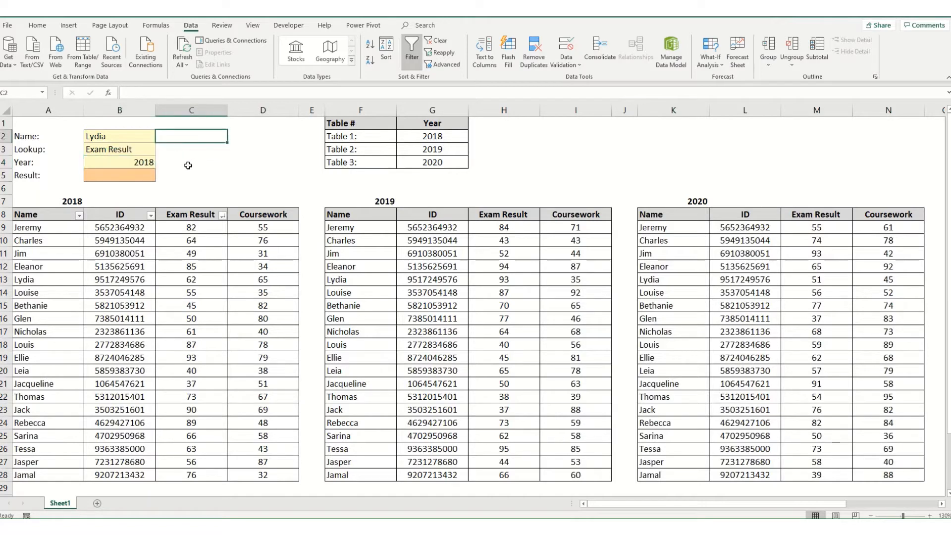
pyautogui.moveTo(141, 137)
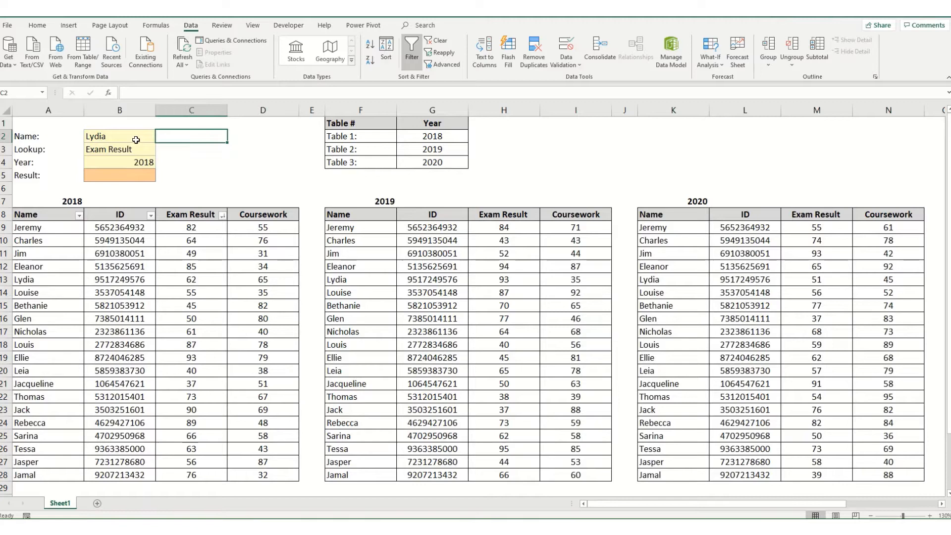
# - Enter =MATCH(B2,$A$9:$A$28,0) in C2, returning 5 for Lydia
pyautogui.write('=ma')
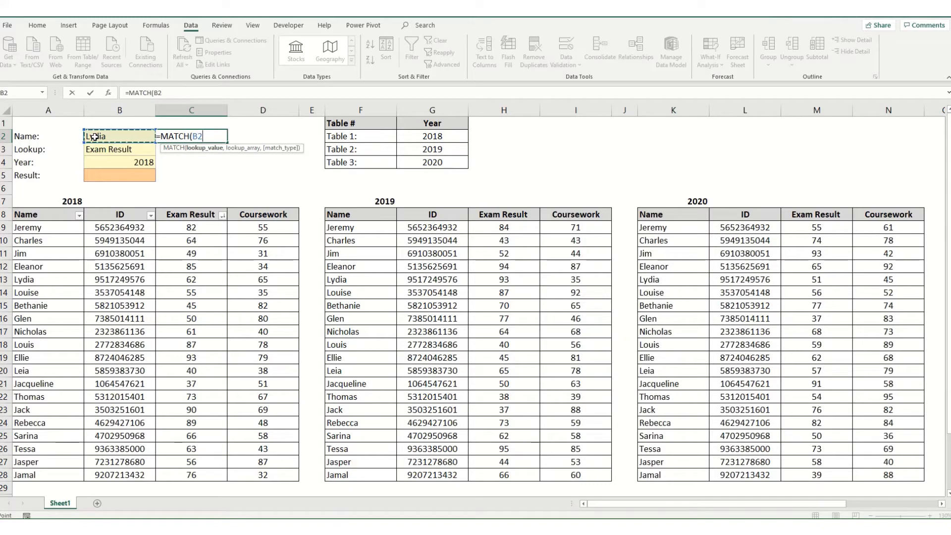
pyautogui.write(',')
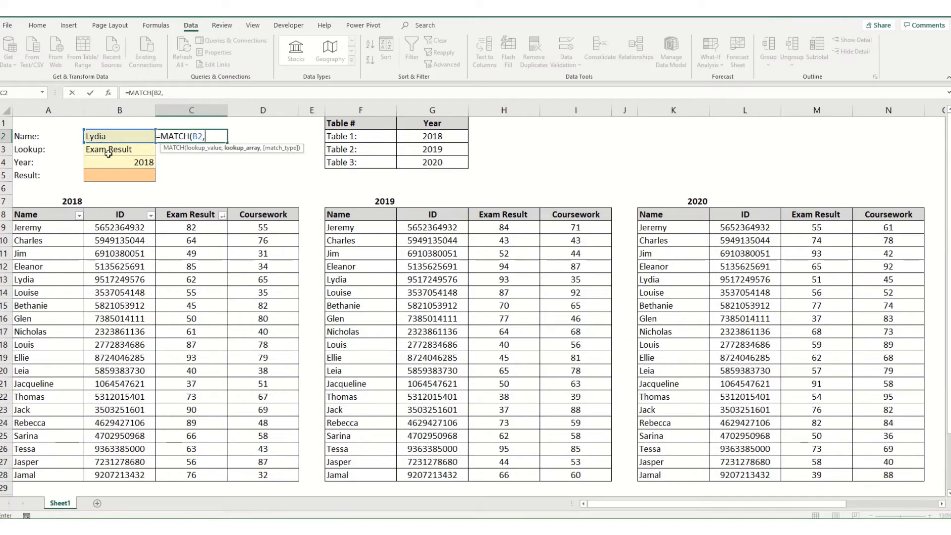
pyautogui.moveTo(29, 227)
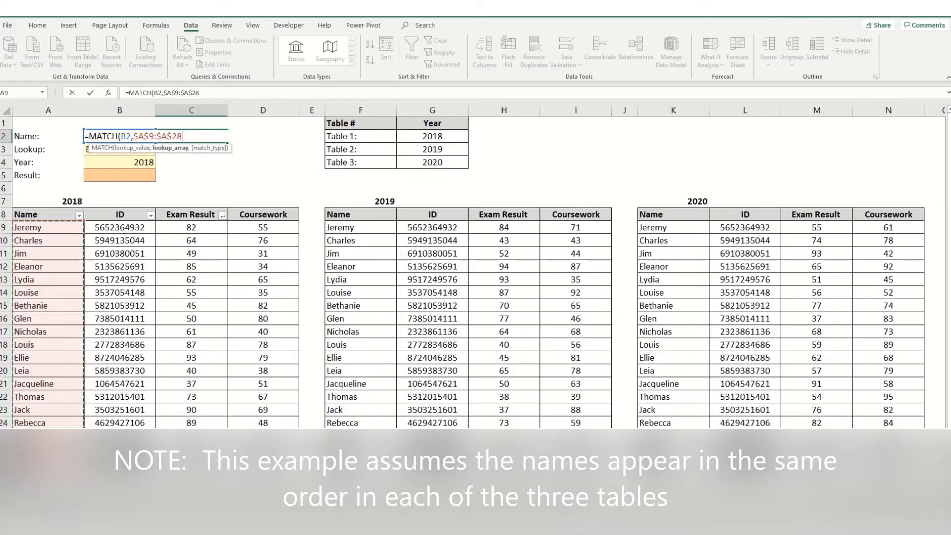
pyautogui.write(',')
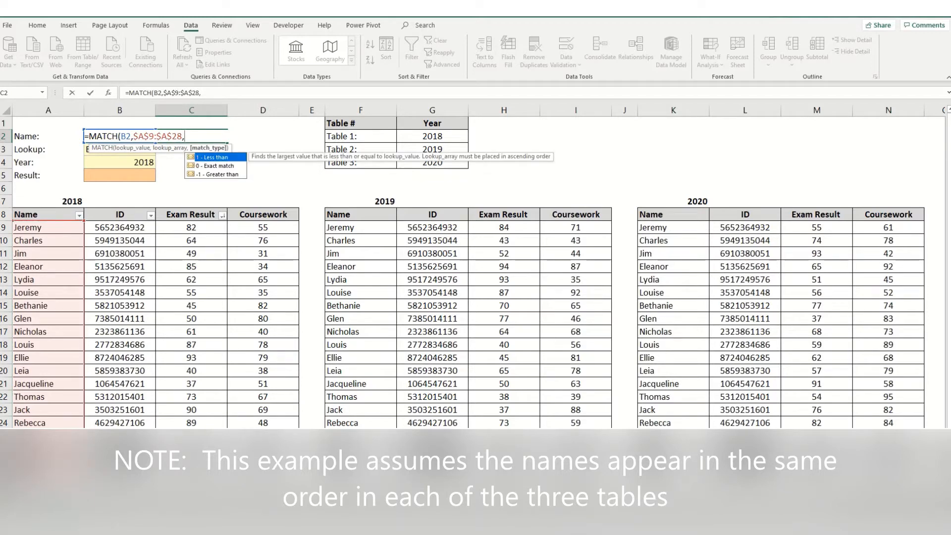
pyautogui.moveTo(216, 166)
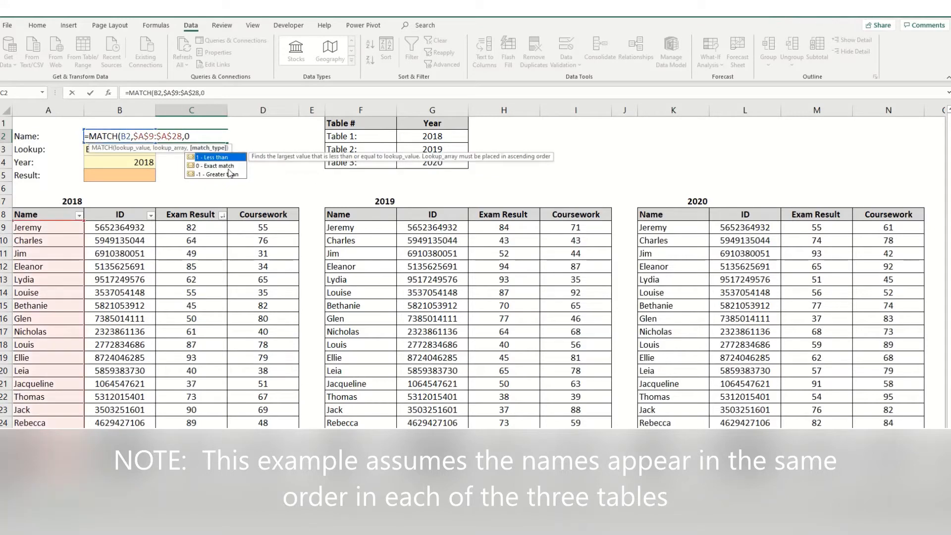
pyautogui.press('Return')
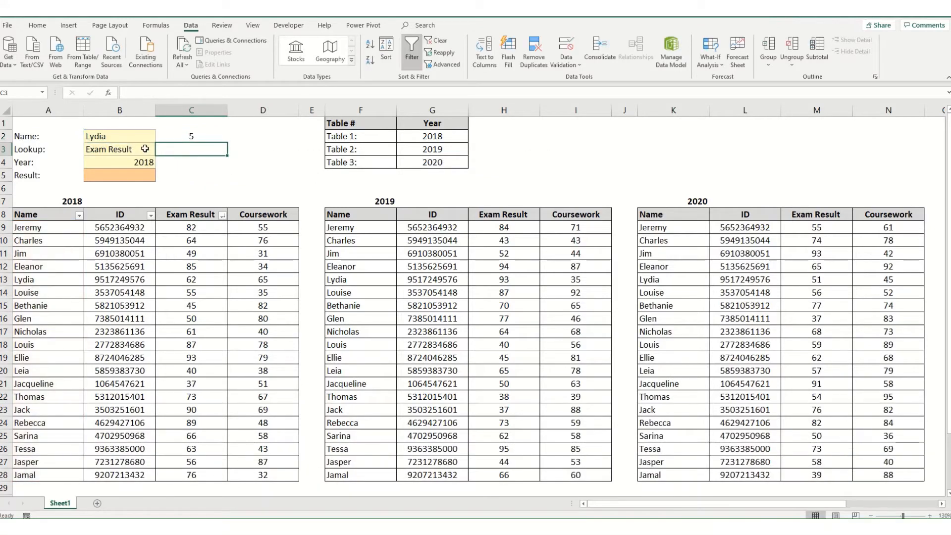
# - Enter =MATCH(B3,$A$8:$D$8,0) in C3, returning 3 for Exam Result
pyautogui.write('=matc')
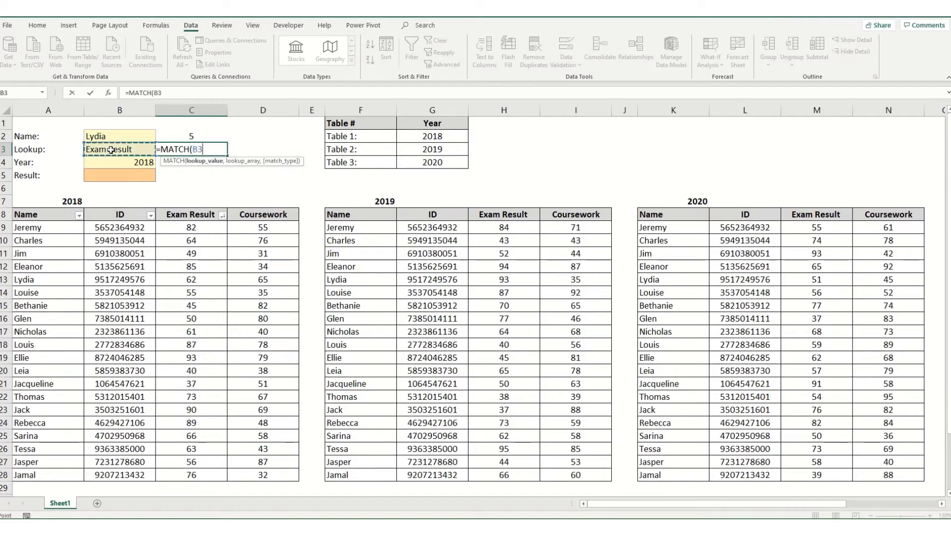
pyautogui.write(',A8:D8')
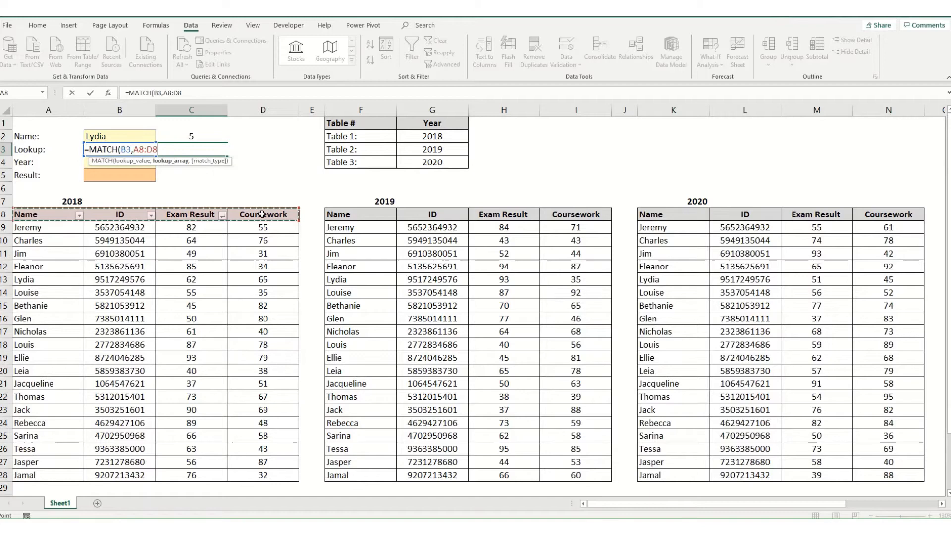
pyautogui.press('f4')
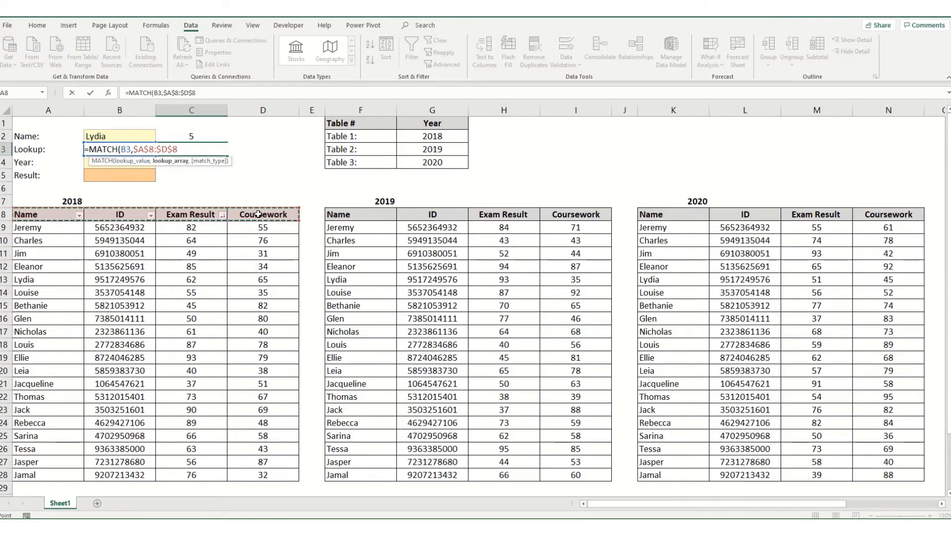
pyautogui.write(',')
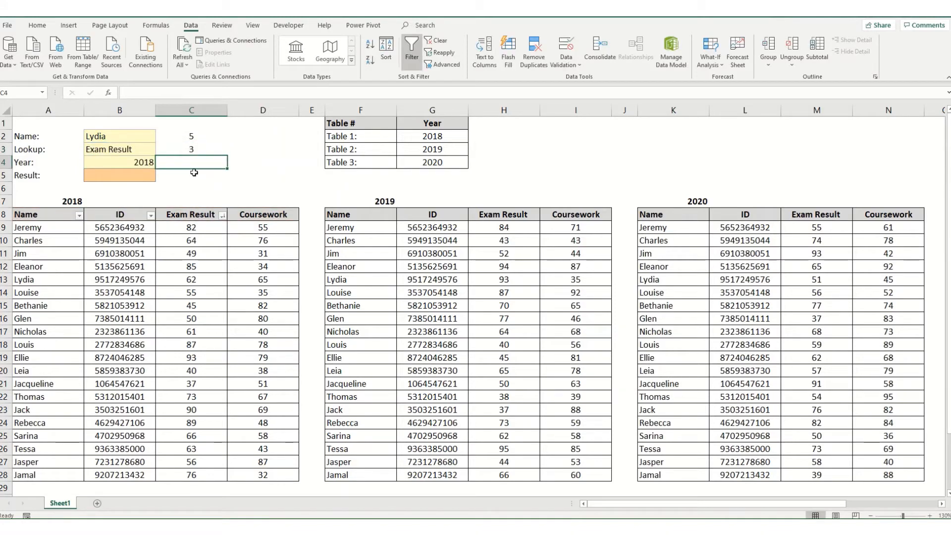
# - Pick Glen from the Name dropdown so C2 updates to 8
pyautogui.click(159, 149)
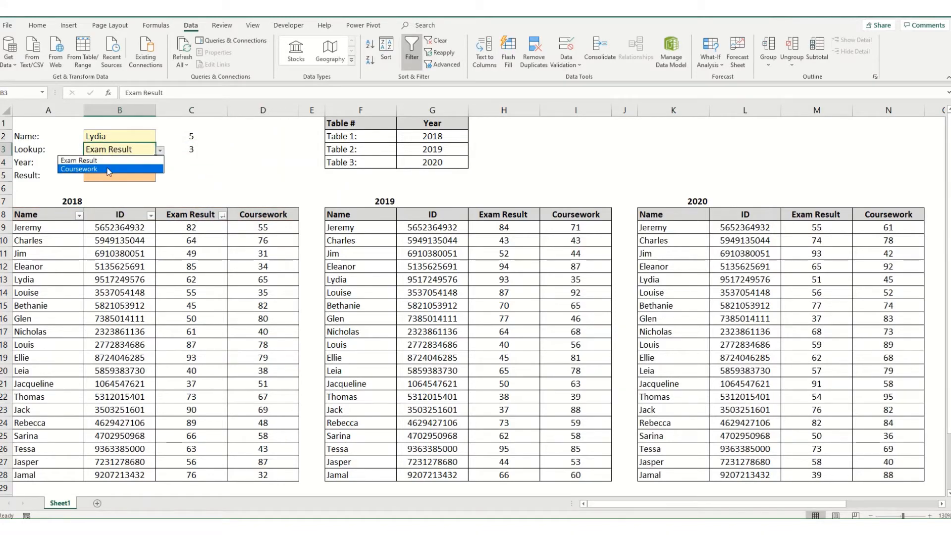
pyautogui.click(78, 169)
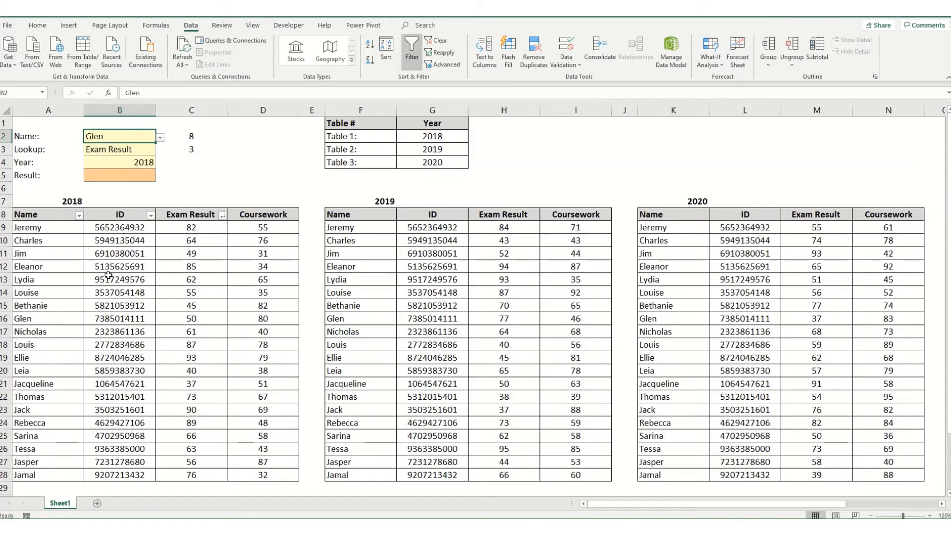
pyautogui.moveTo(77, 271)
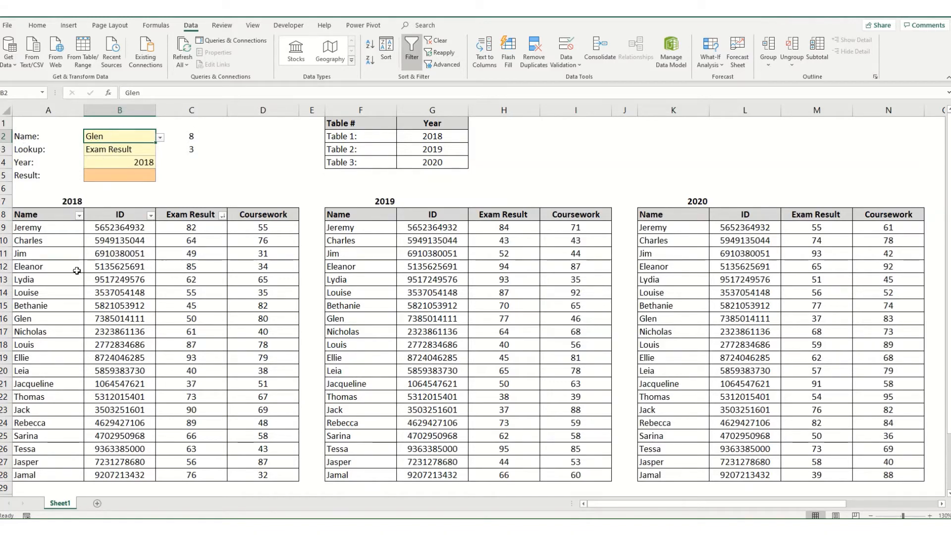
pyautogui.moveTo(68, 285)
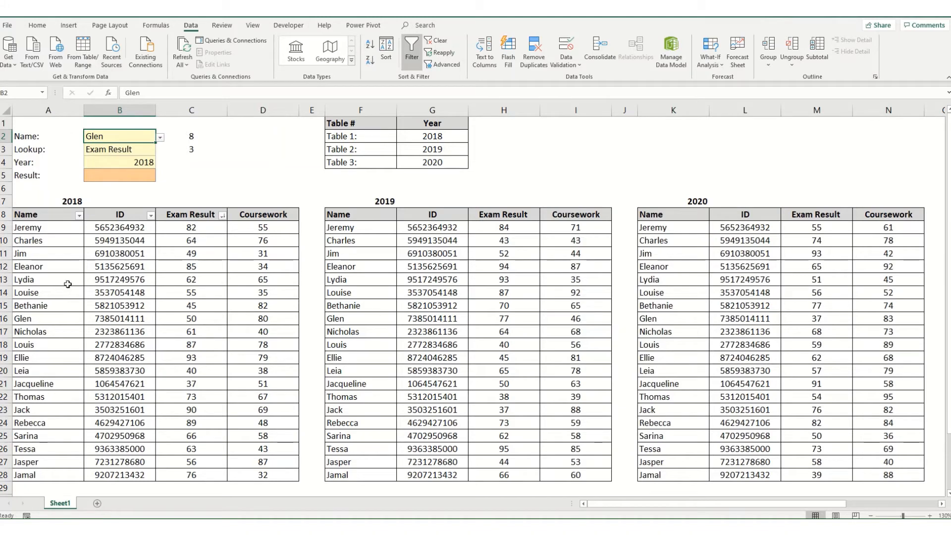
pyautogui.moveTo(306, 235)
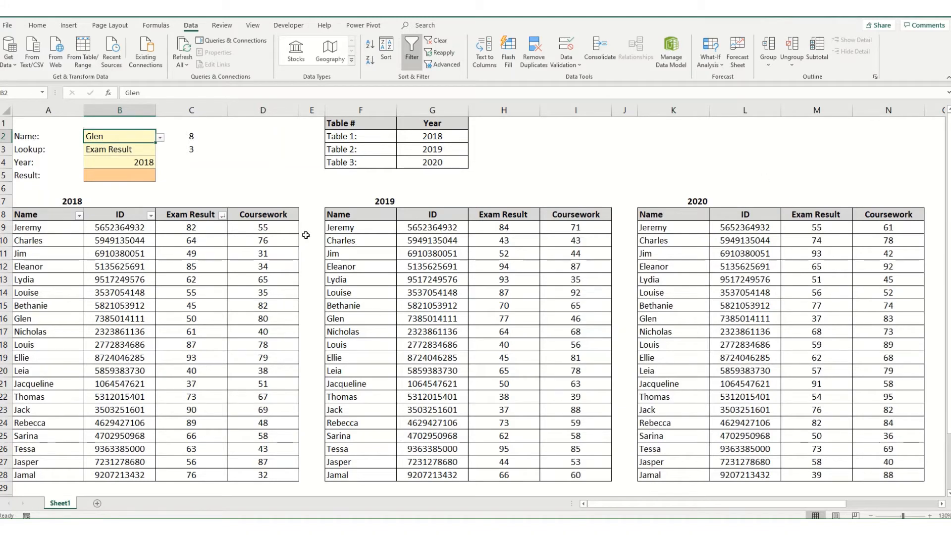
pyautogui.click(190, 162)
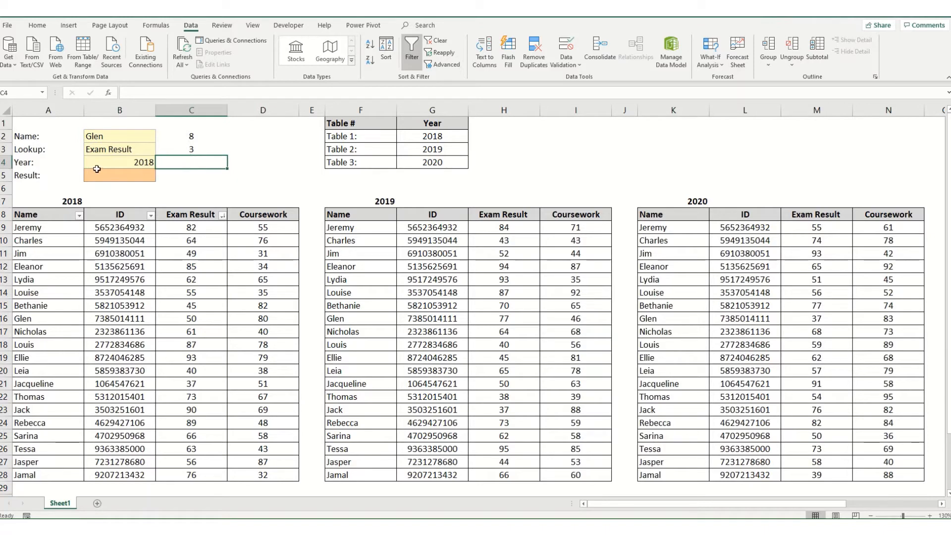
pyautogui.moveTo(141, 194)
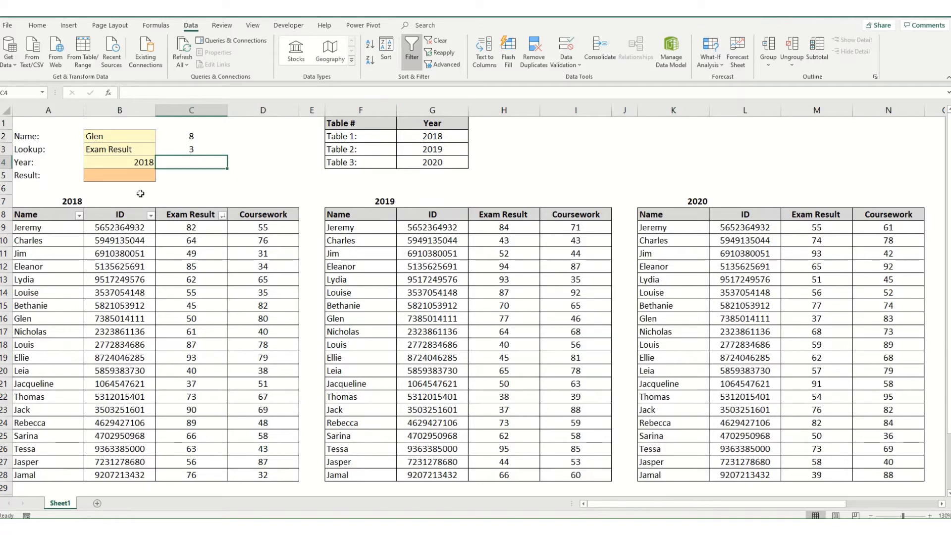
pyautogui.write('=m')
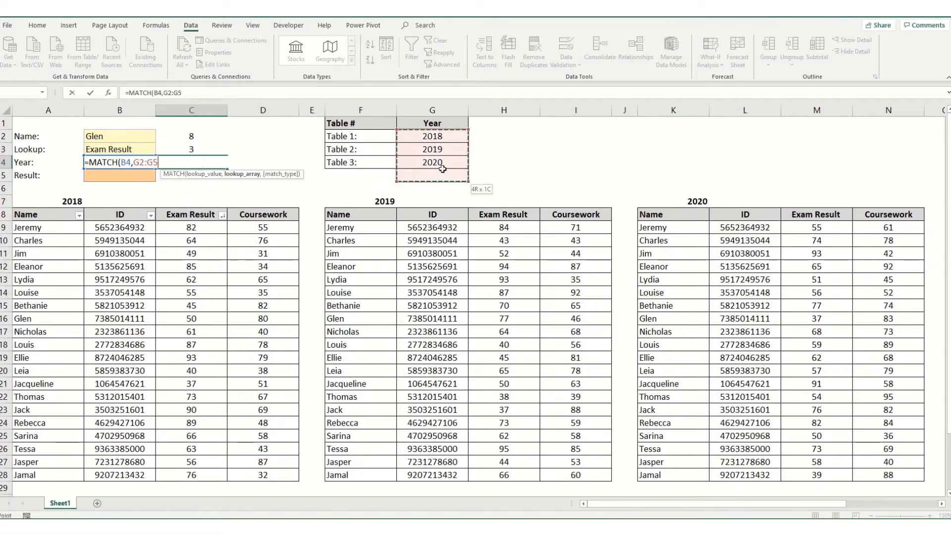
pyautogui.press('f4')
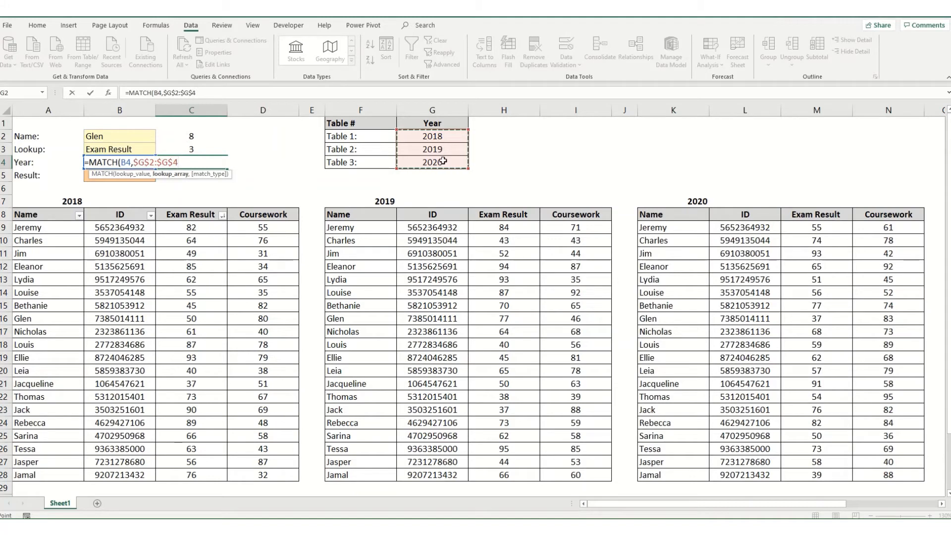
pyautogui.write(',0')
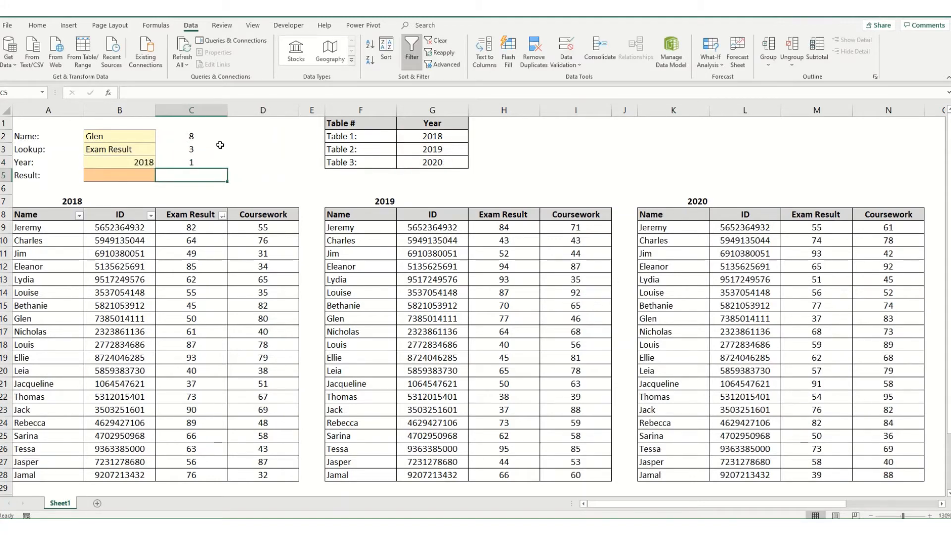
pyautogui.click(160, 163)
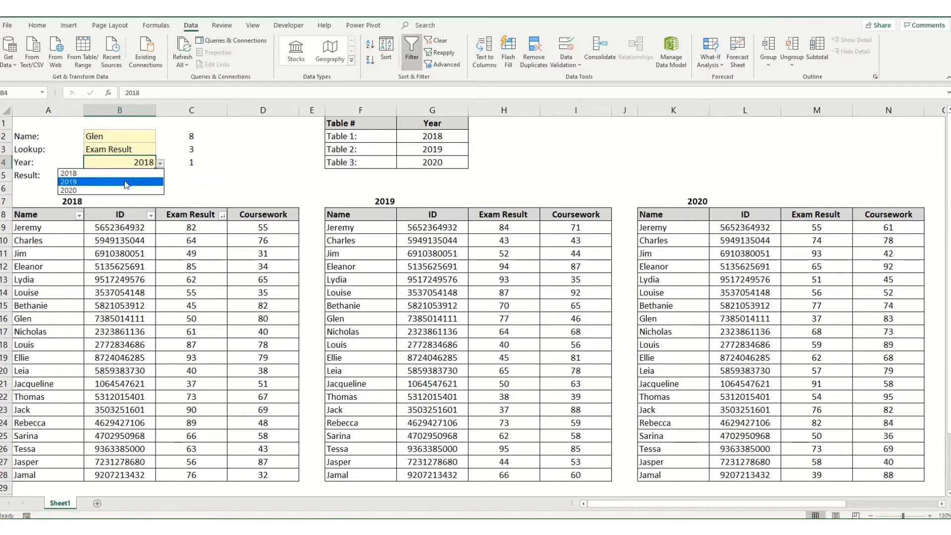
pyautogui.click(69, 190)
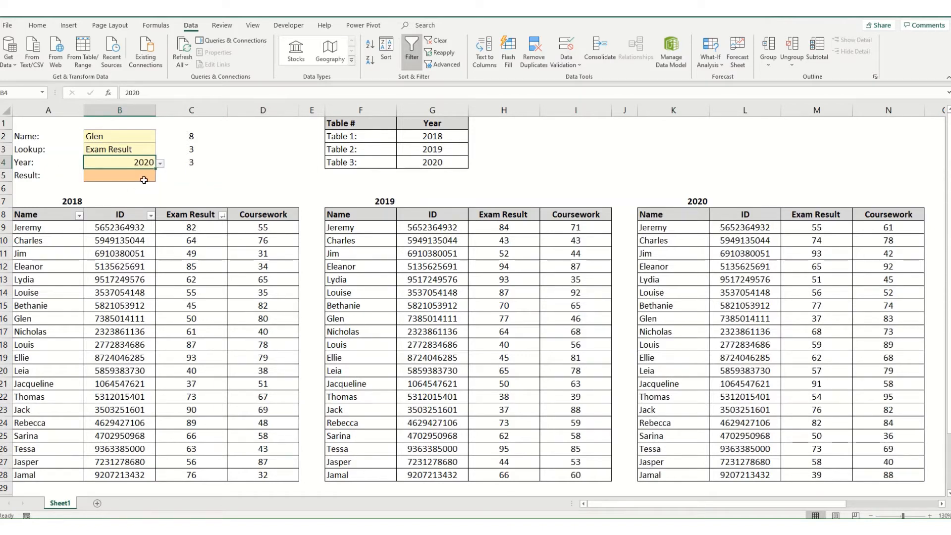
pyautogui.click(160, 163)
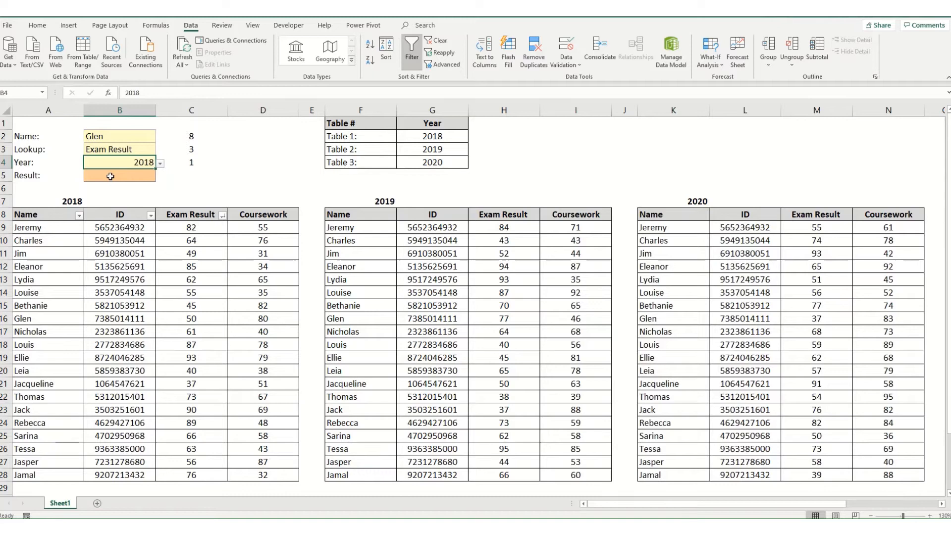
pyautogui.click(119, 176)
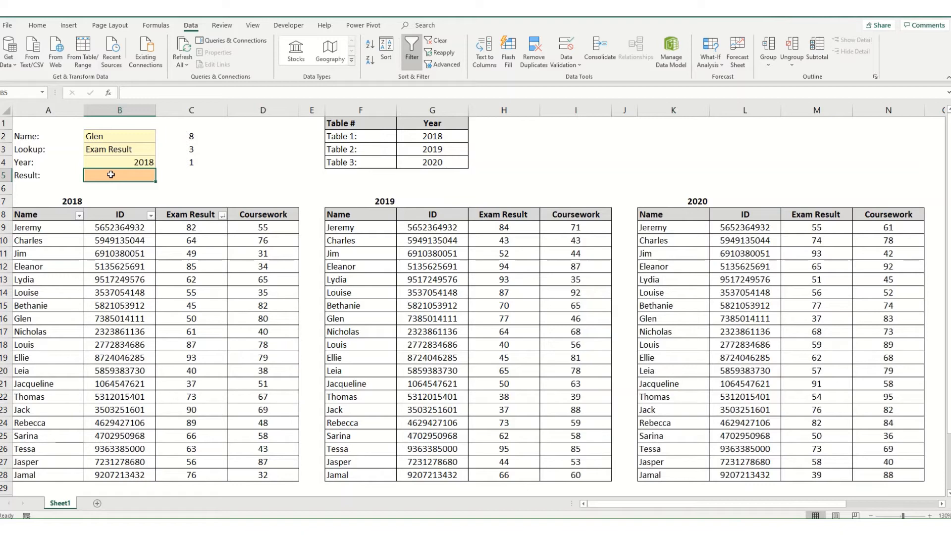
# - Type =INDEX((A9:D28,F9:I28,K9:N28),C2,C3,C4) into Result cell B5
pyautogui.write('=i')
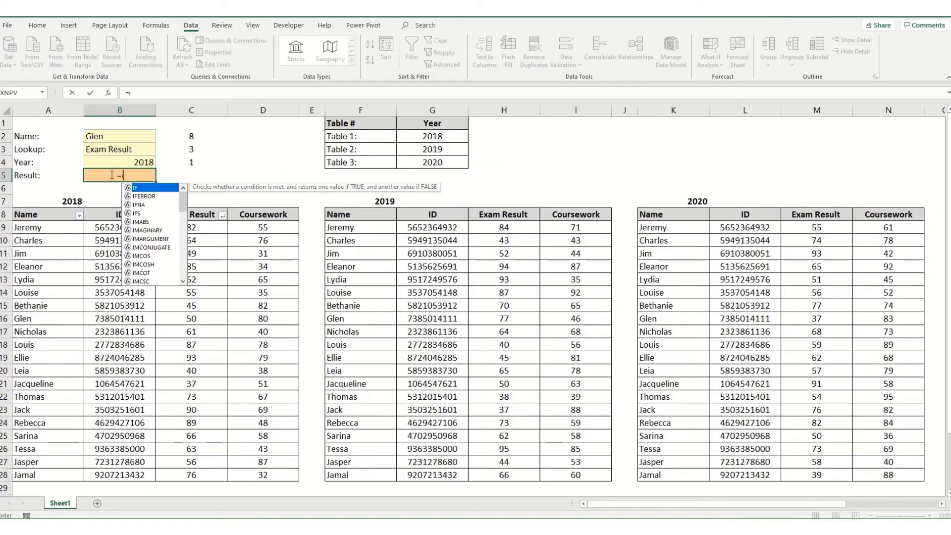
pyautogui.write('NDEX(')
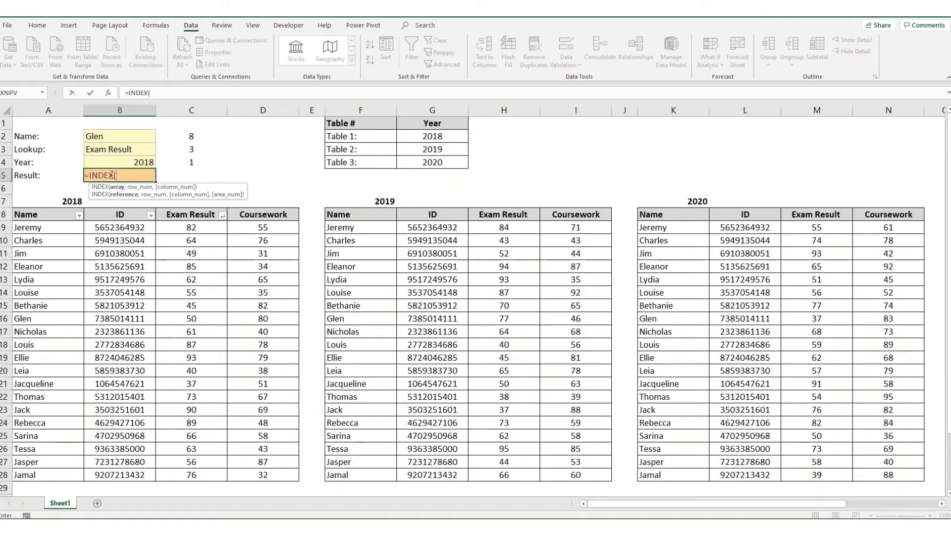
pyautogui.write('(A9:D28,F9:I28,K9:N28')
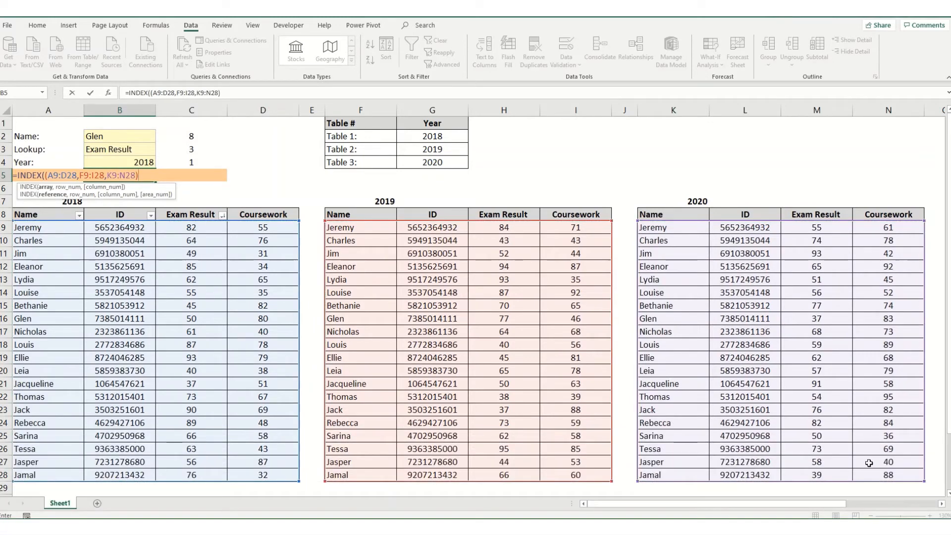
pyautogui.write(',')
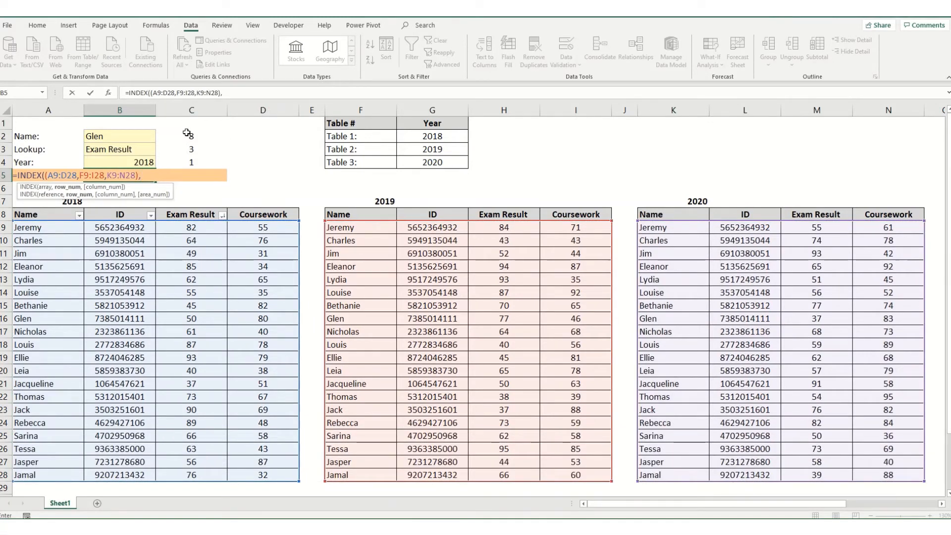
pyautogui.click(190, 123)
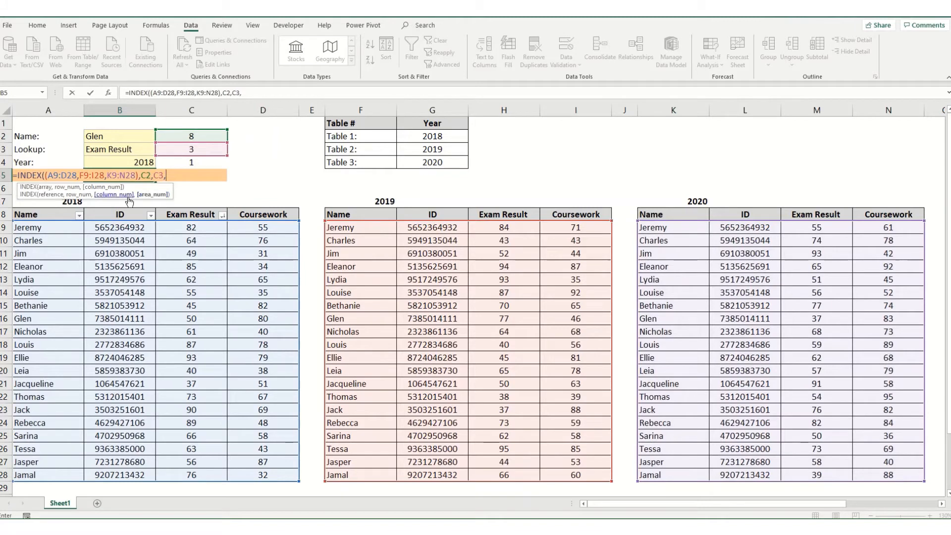
pyautogui.moveTo(192, 163)
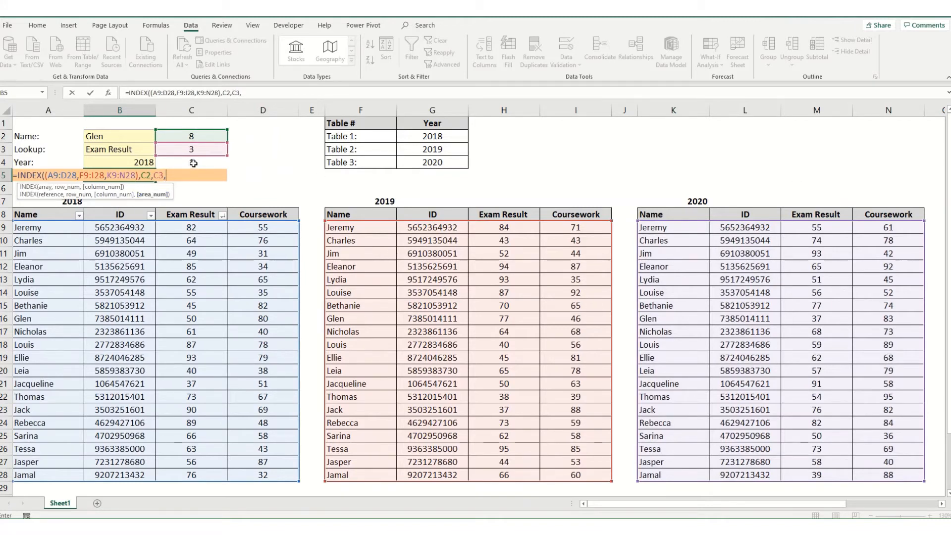
pyautogui.click(191, 162)
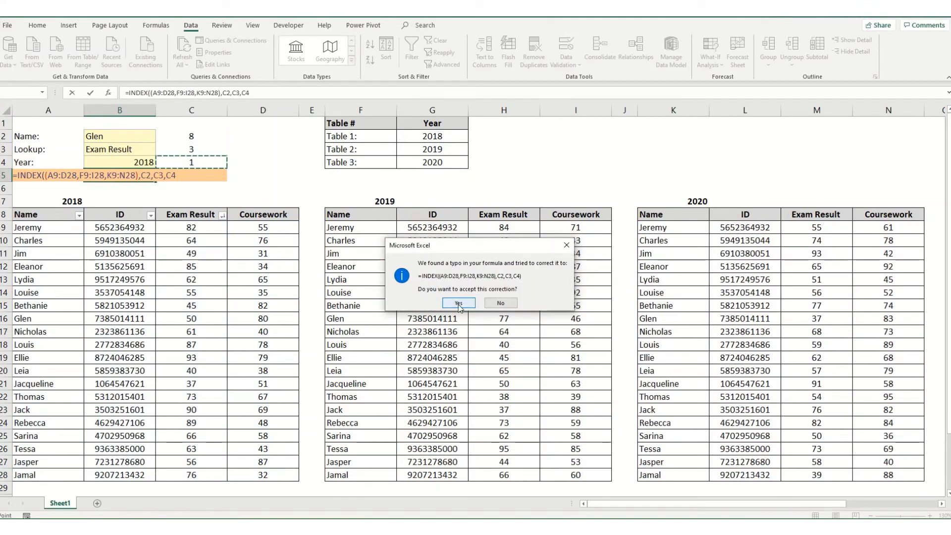
# - Accept Excel's formula correction, then switch Year to 2019 and 2020
pyautogui.click(457, 303)
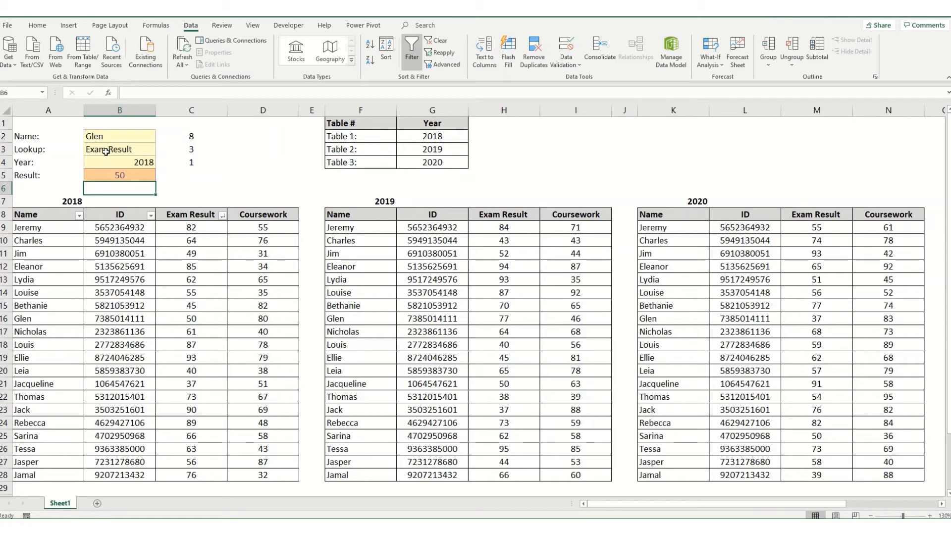
pyautogui.moveTo(48, 258)
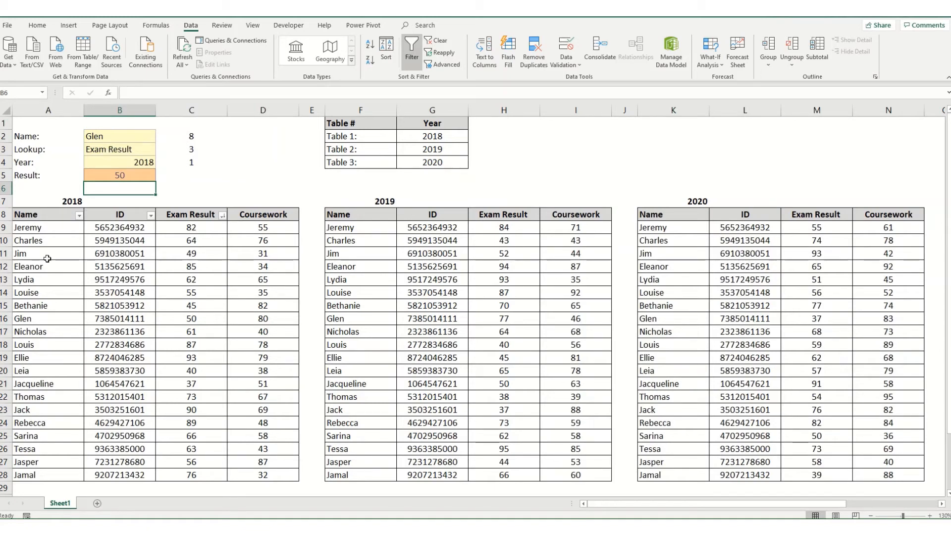
pyautogui.click(263, 318)
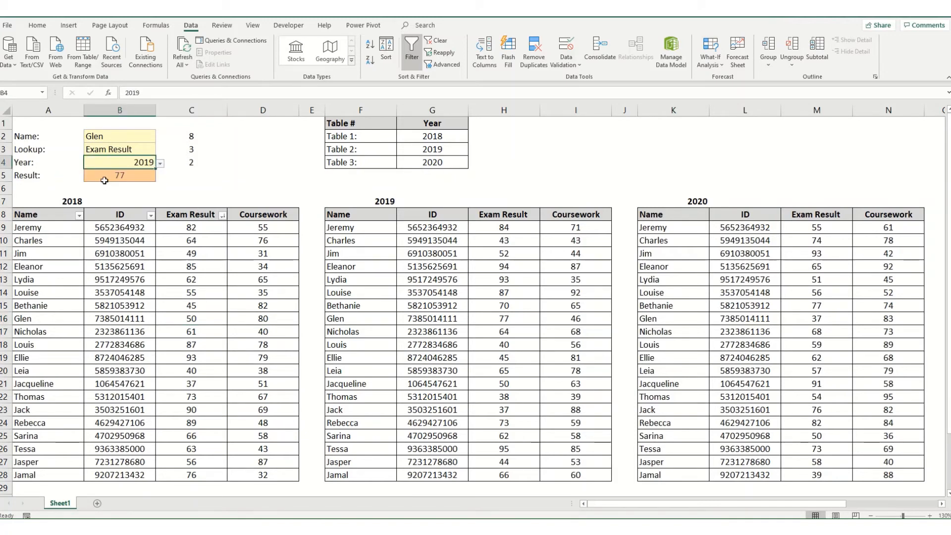
pyautogui.moveTo(125, 174)
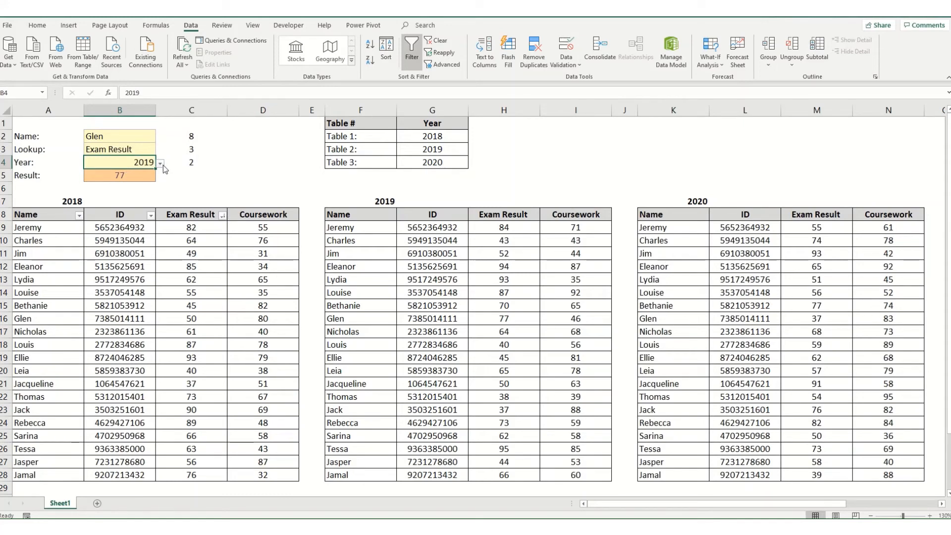
pyautogui.click(159, 162)
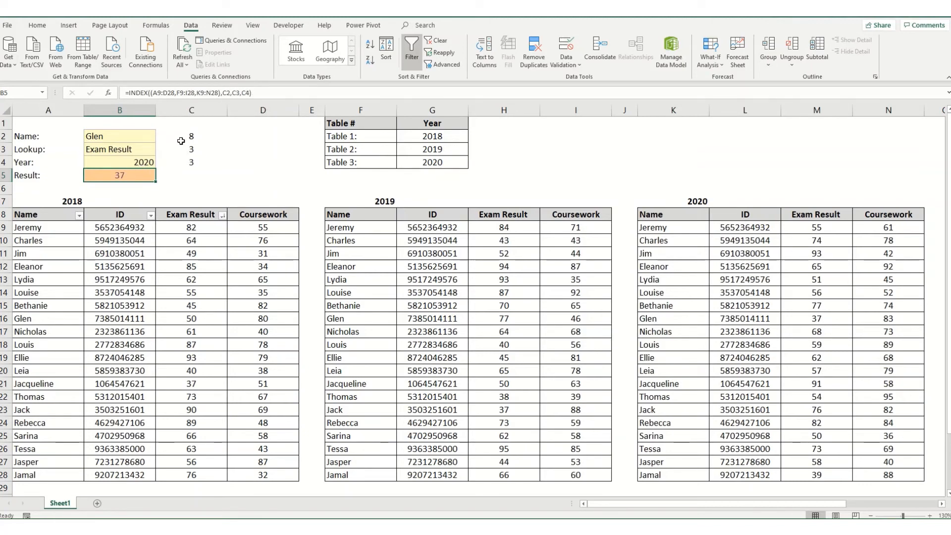
# - Replace C2, C3 and C4 in the INDEX formula with their MATCH formulas
pyautogui.click(190, 136)
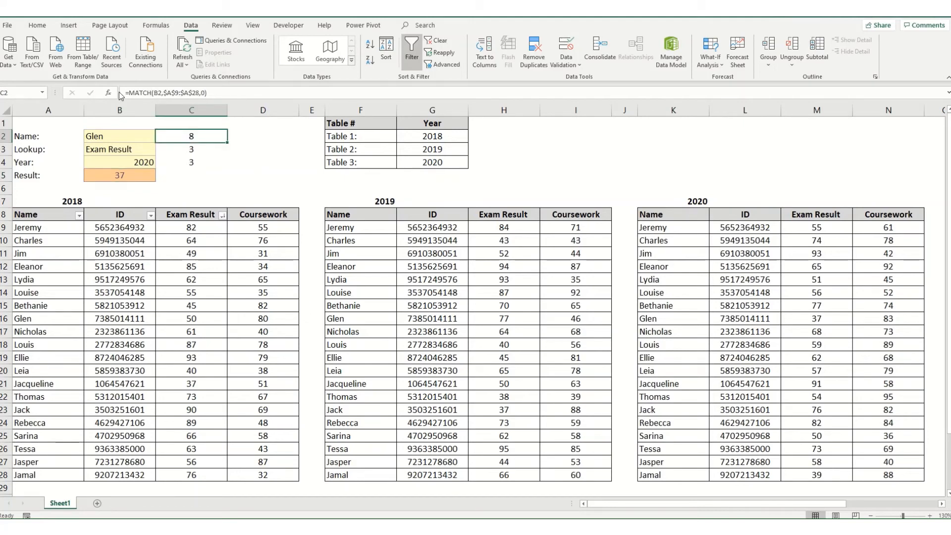
pyautogui.doubleClick(190, 136)
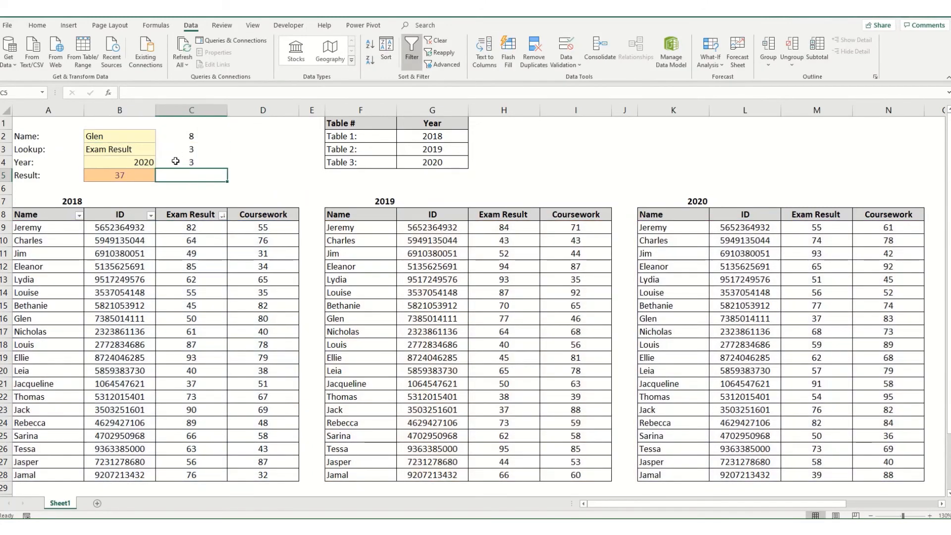
pyautogui.click(190, 149)
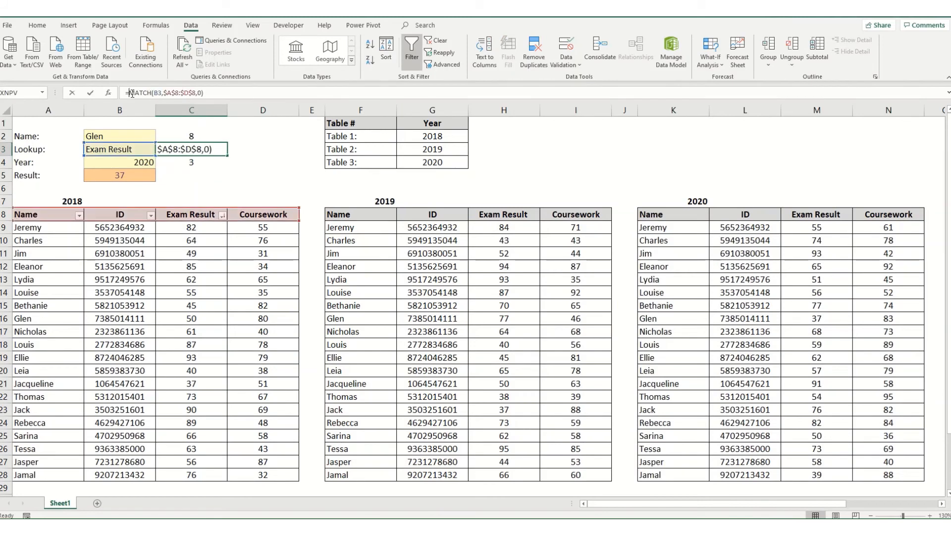
pyautogui.click(263, 148)
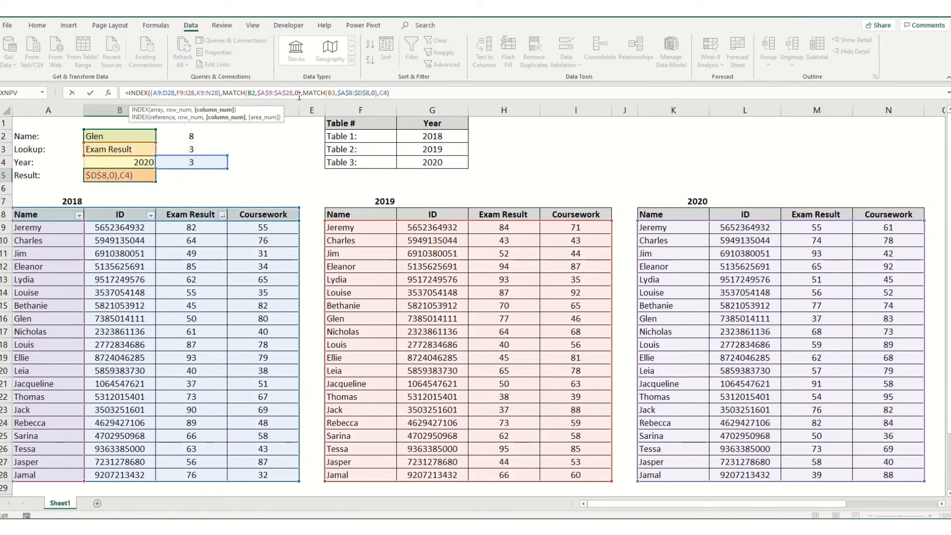
pyautogui.press('Return')
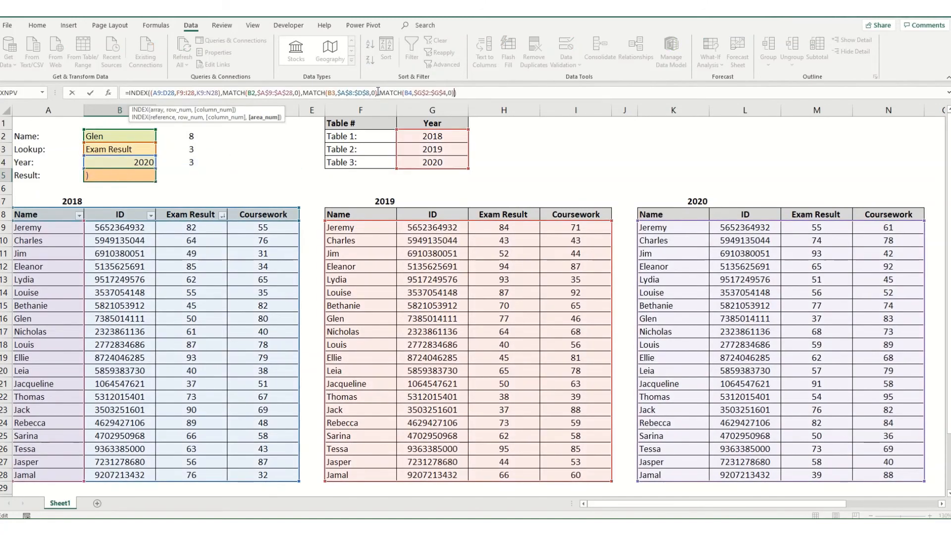
pyautogui.press('Return')
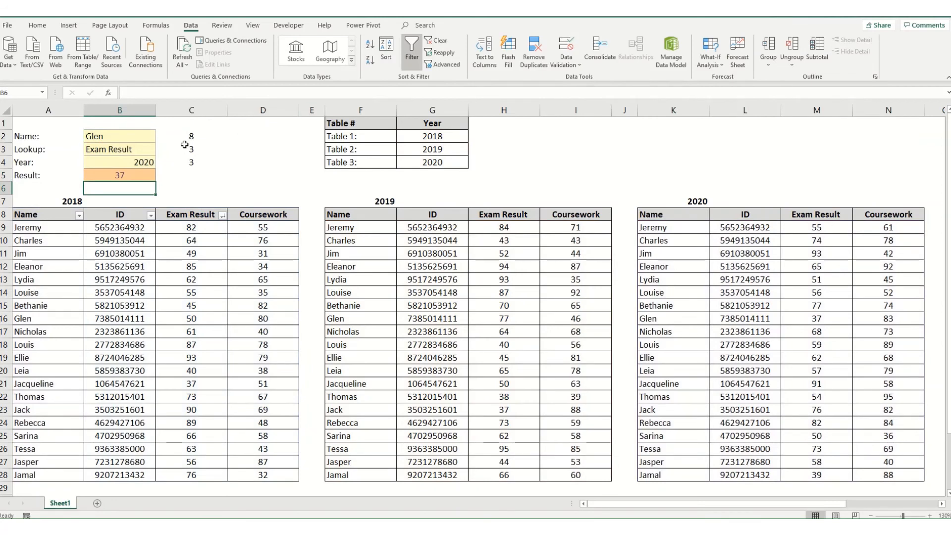
# - Clear helper cells C2:C4 and look up Jacqueline's 2019 Coursework, returning 63
pyautogui.click(191, 135)
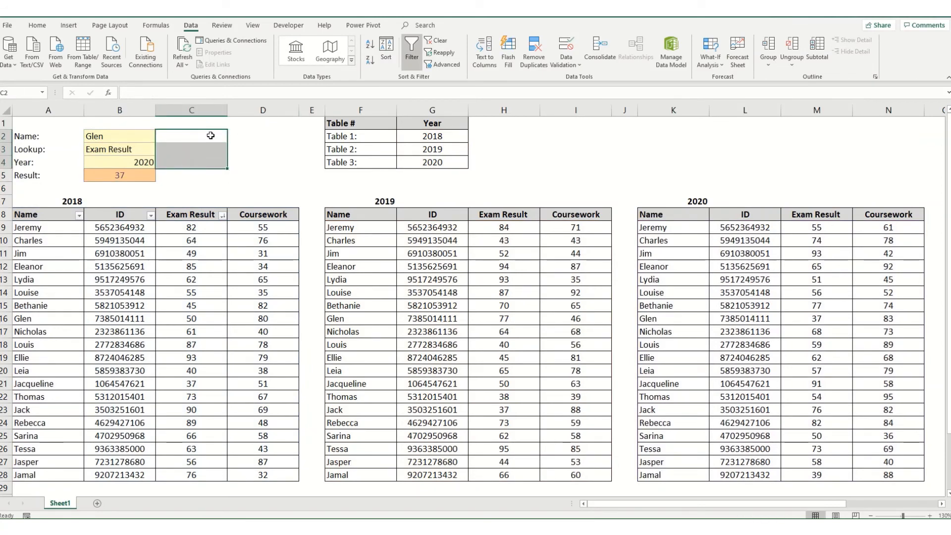
pyautogui.click(310, 162)
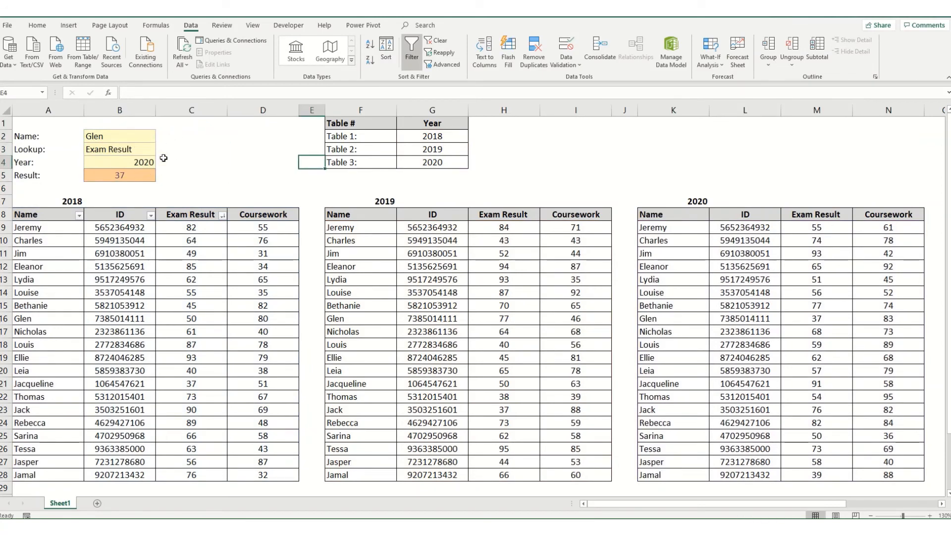
pyautogui.click(159, 136)
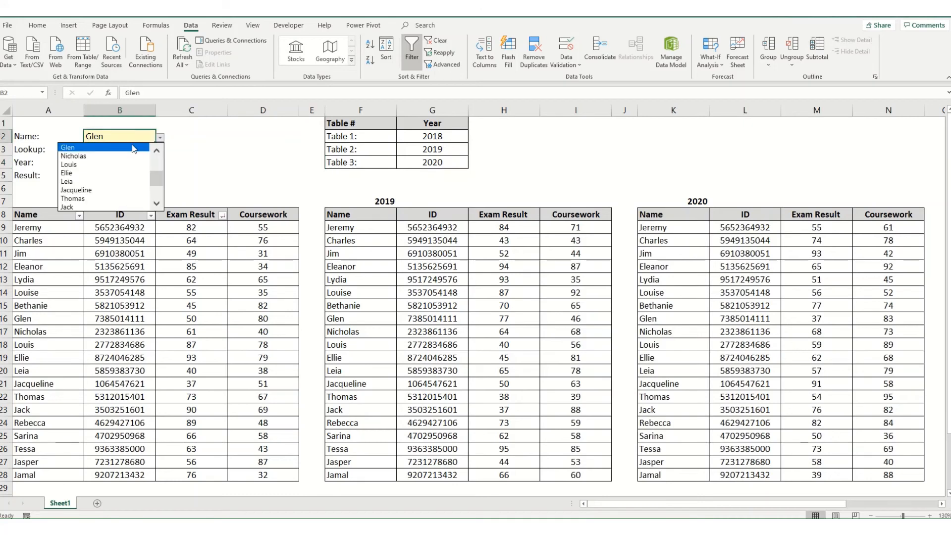
pyautogui.click(73, 156)
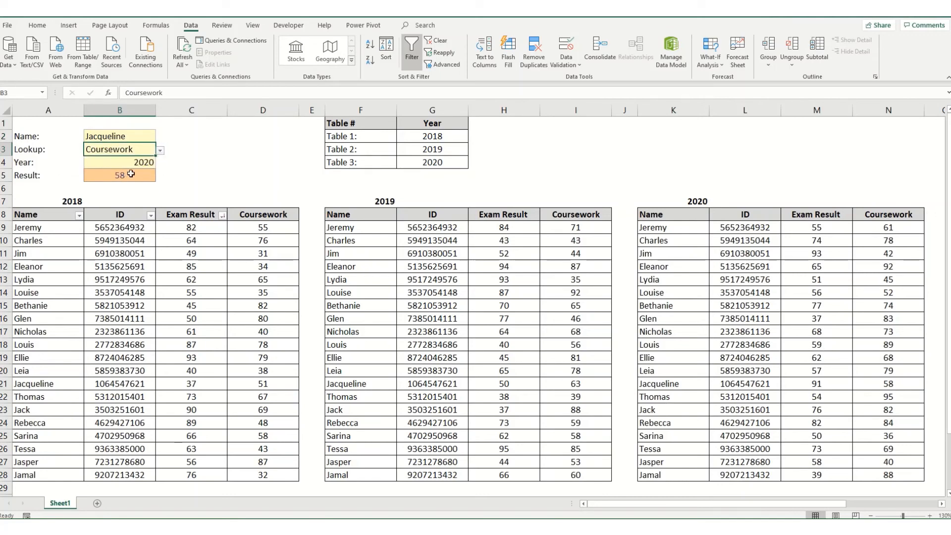
pyautogui.click(159, 162)
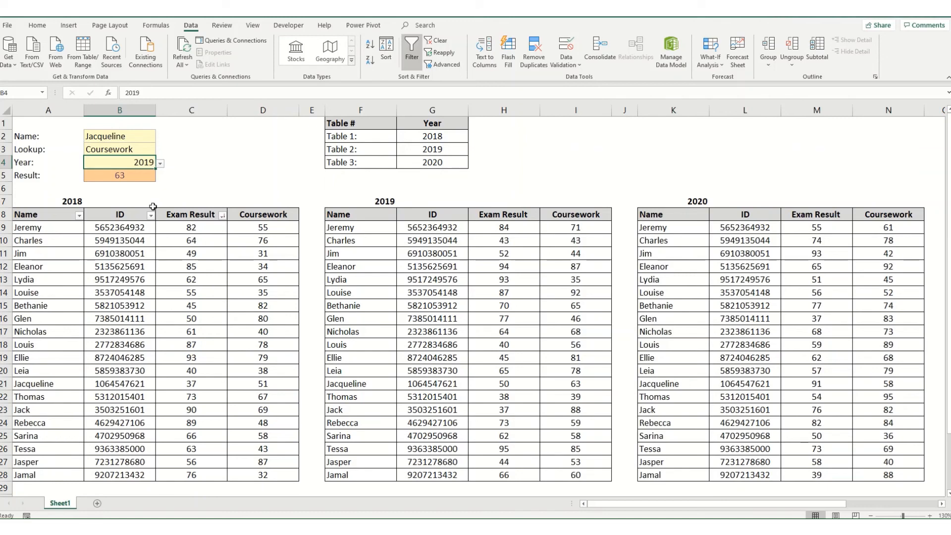
pyautogui.moveTo(162, 236)
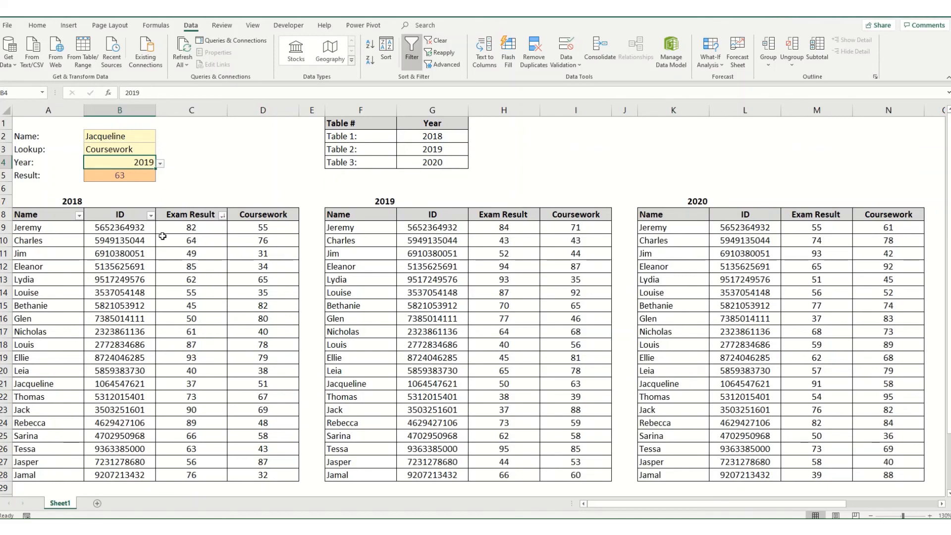